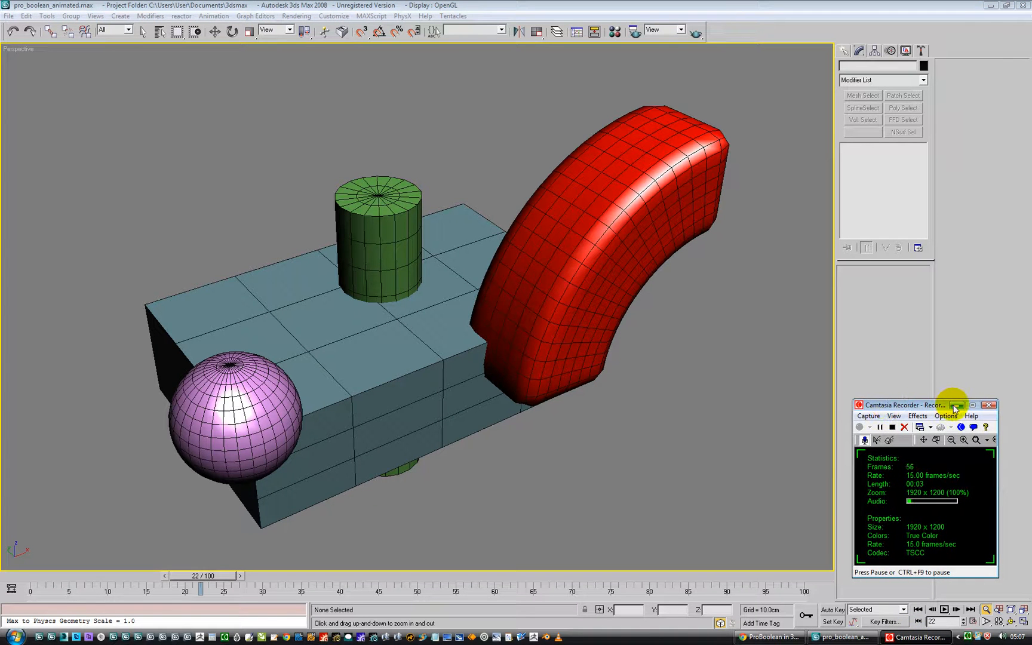
- Switch off Box02's Bend and TurboSmooth modifiers, then select the blue Box01
click(956, 405)
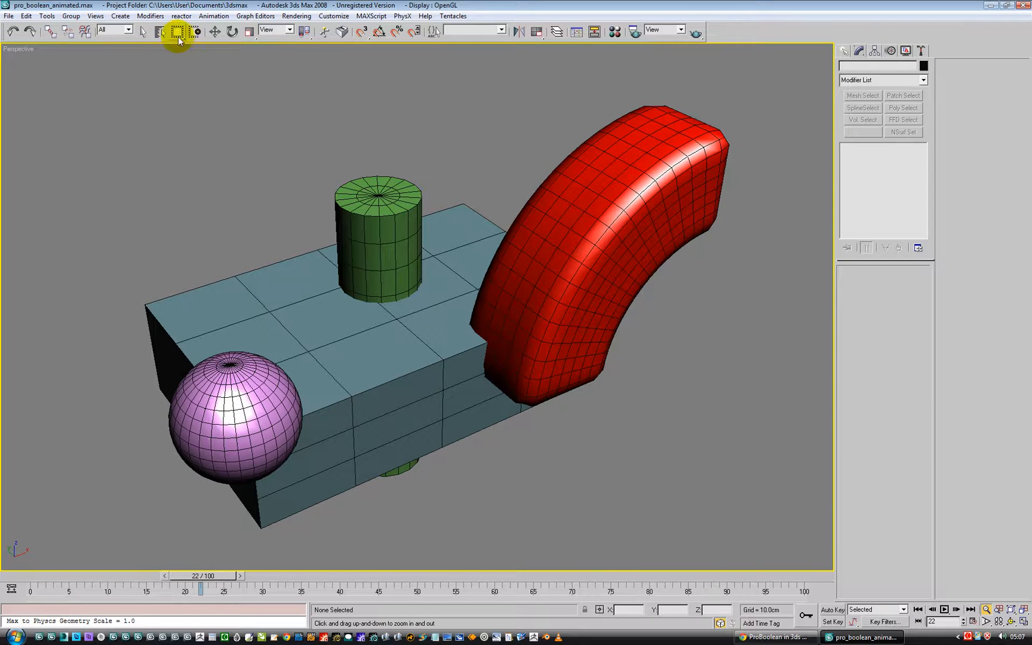
click(559, 234)
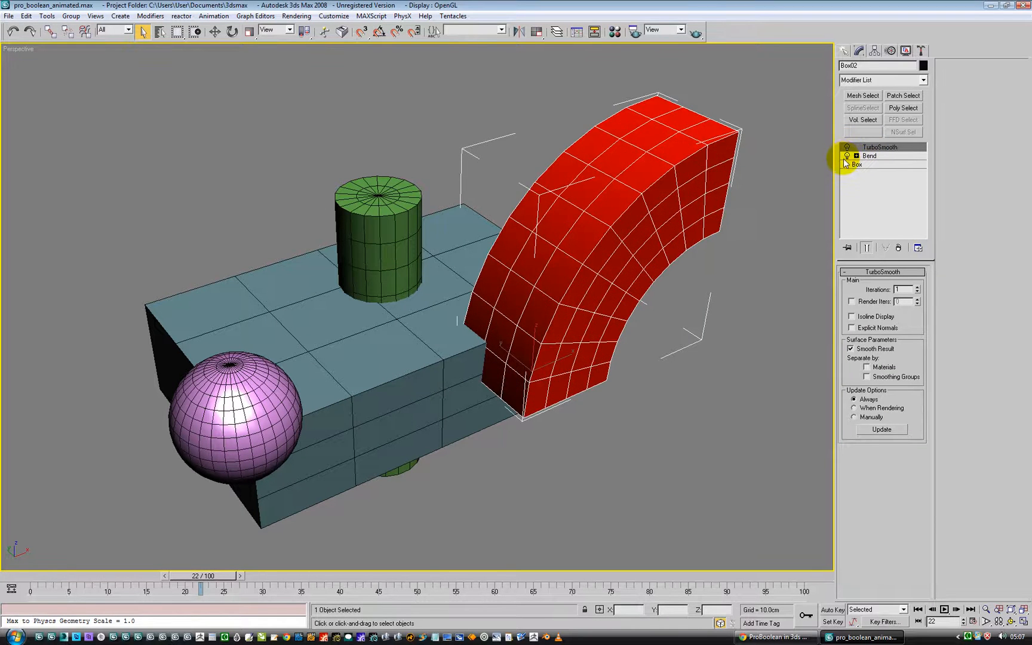
click(845, 147)
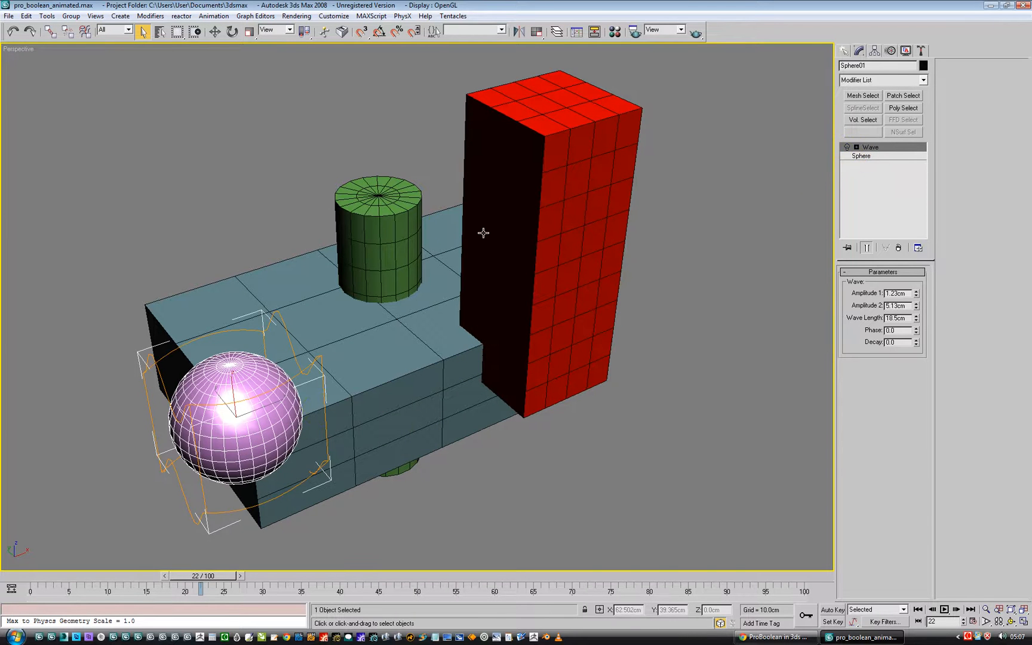
click(378, 231)
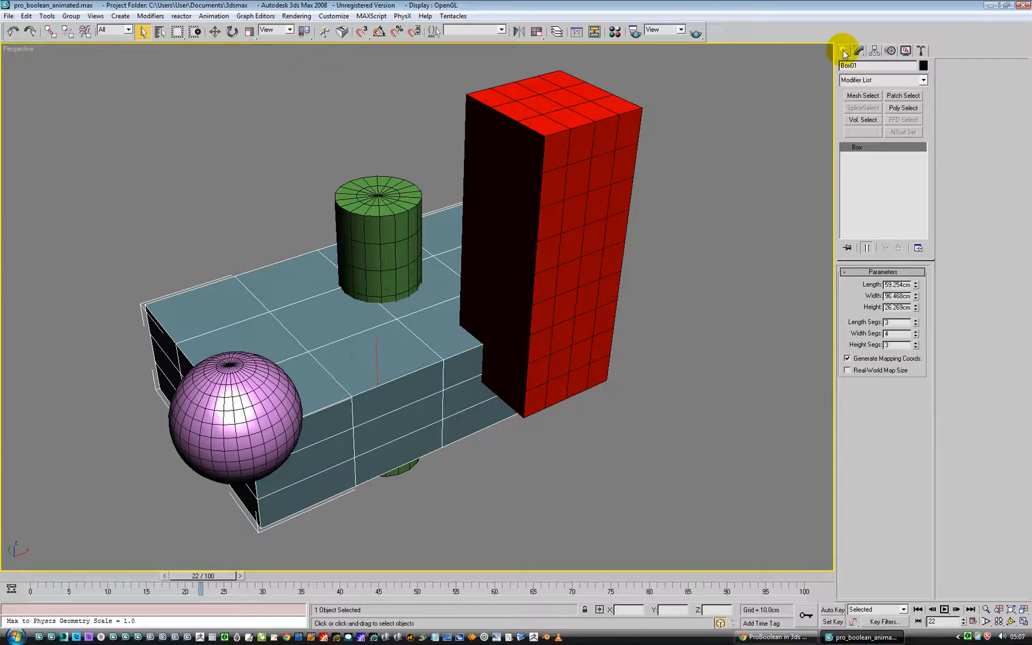
- Start a ProBoolean compound object on the blue base box from Compound Objects
click(845, 54)
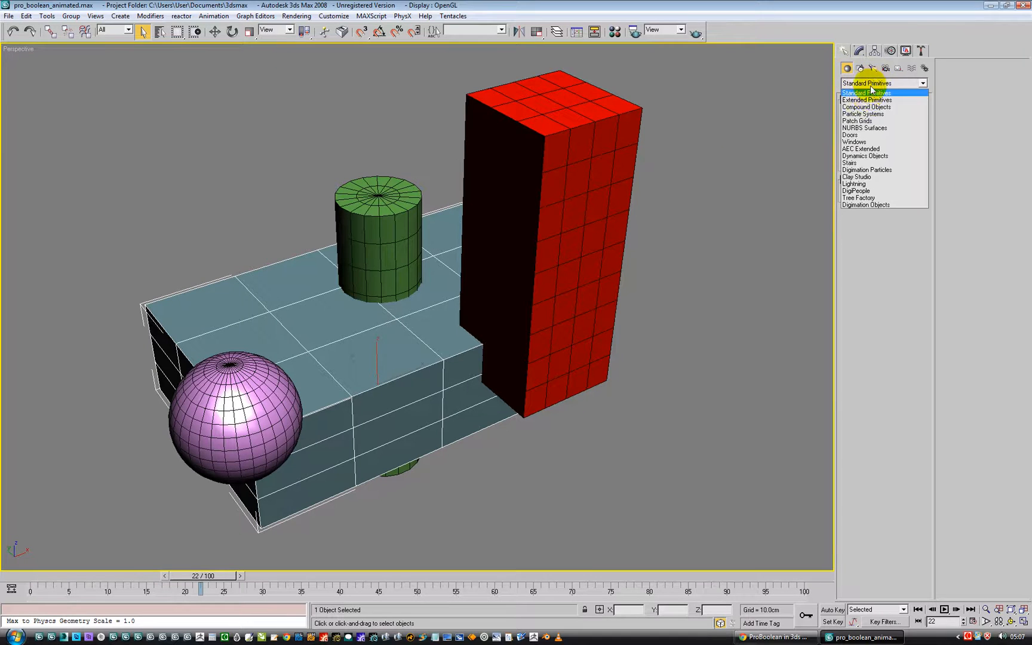
click(865, 107)
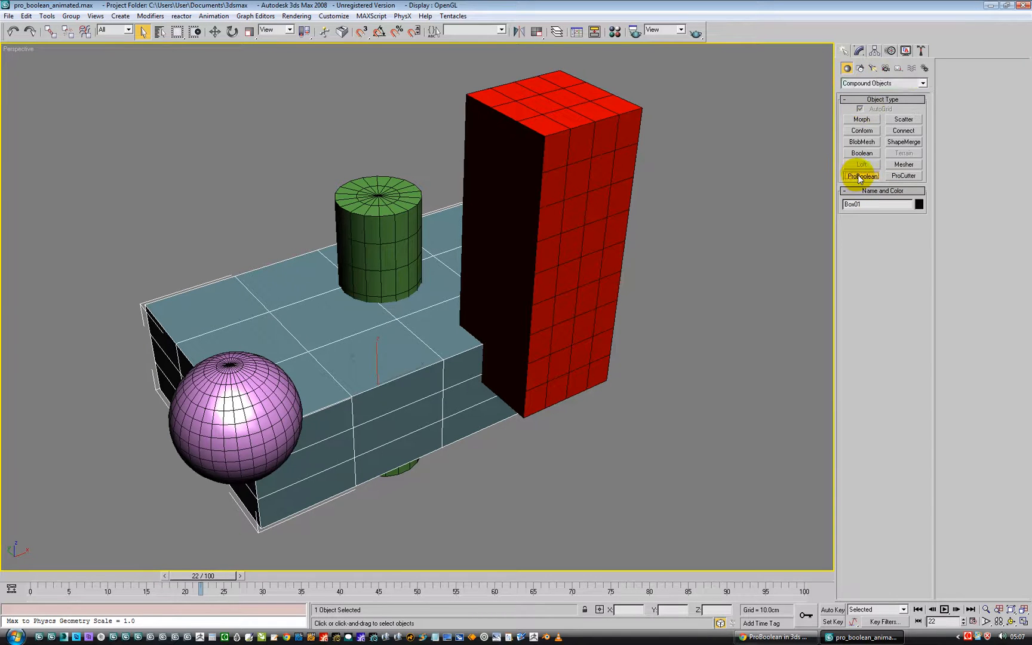
click(860, 175)
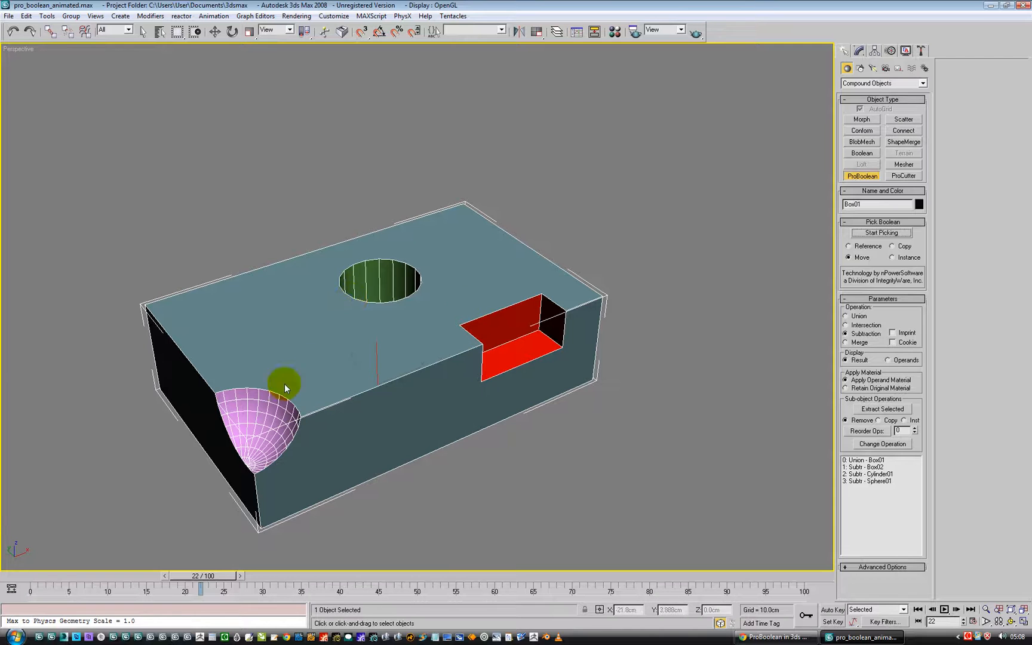
click(614, 31)
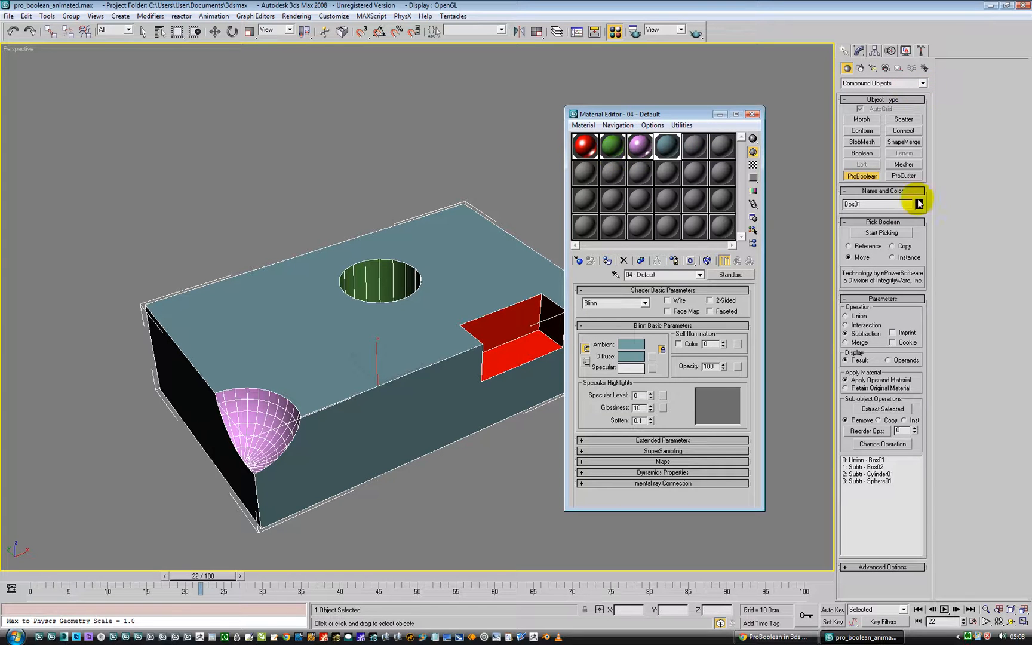
click(919, 204)
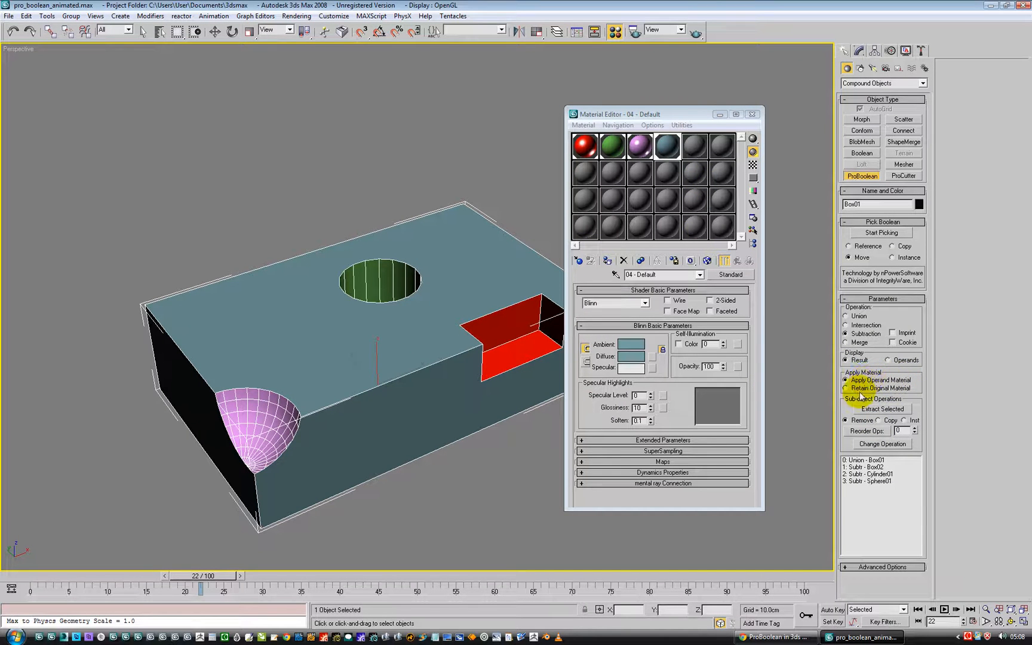
mouse_move(894, 386)
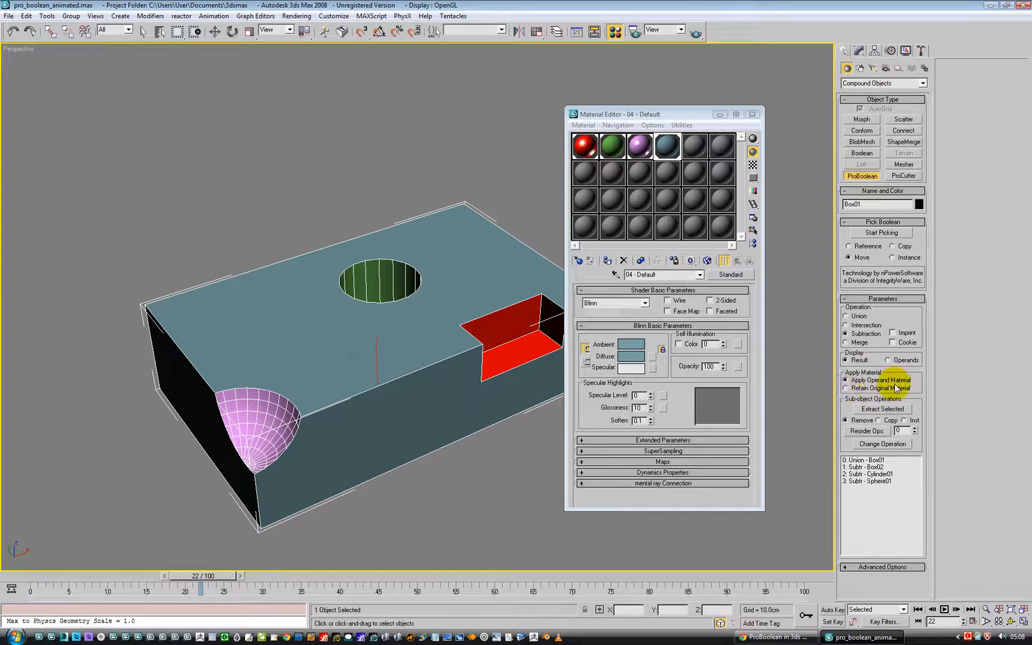
click(846, 387)
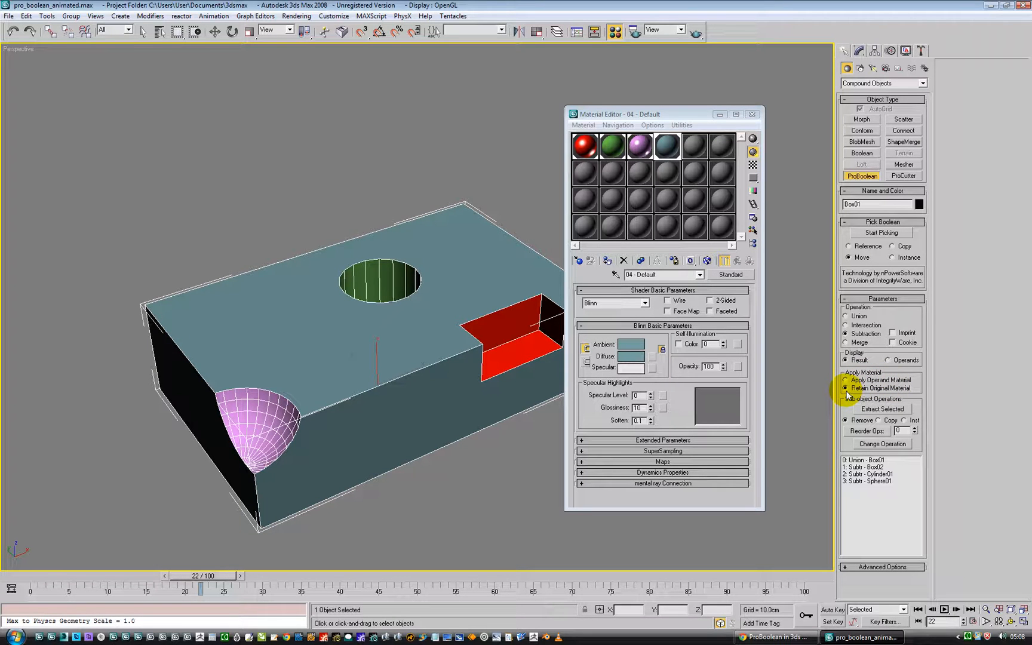
click(848, 380)
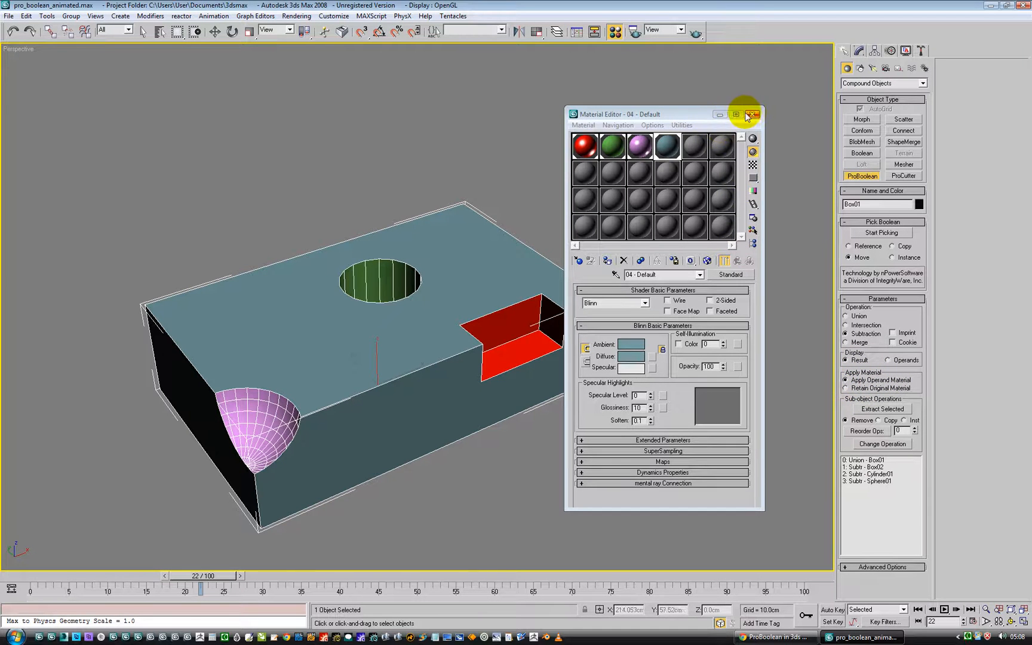
click(752, 114)
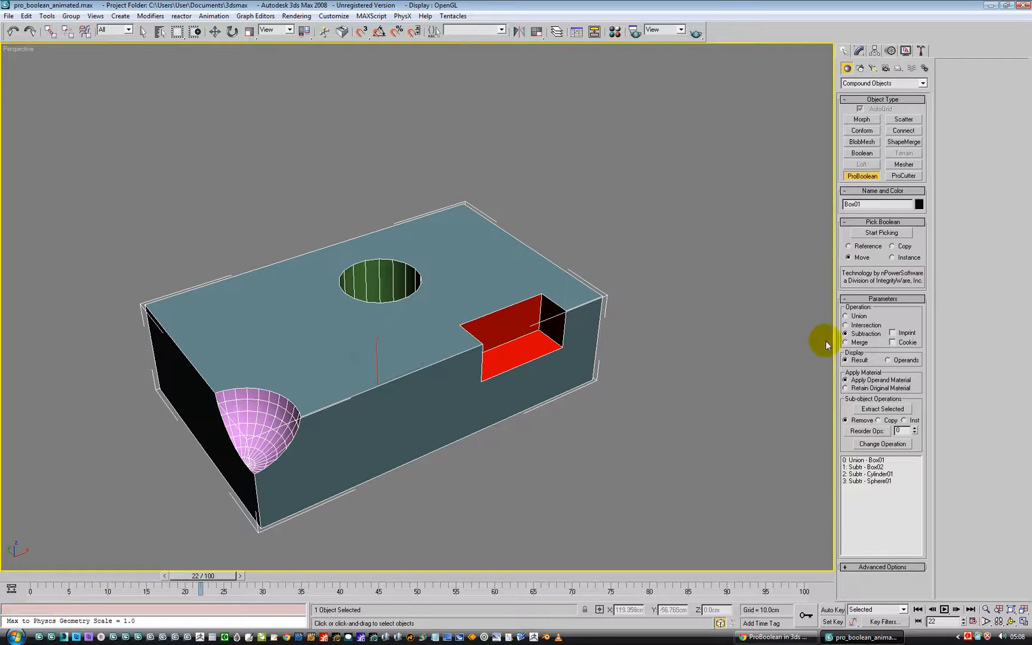
- Select the red Box02 operand in the ProBoolean Operands list
click(858, 50)
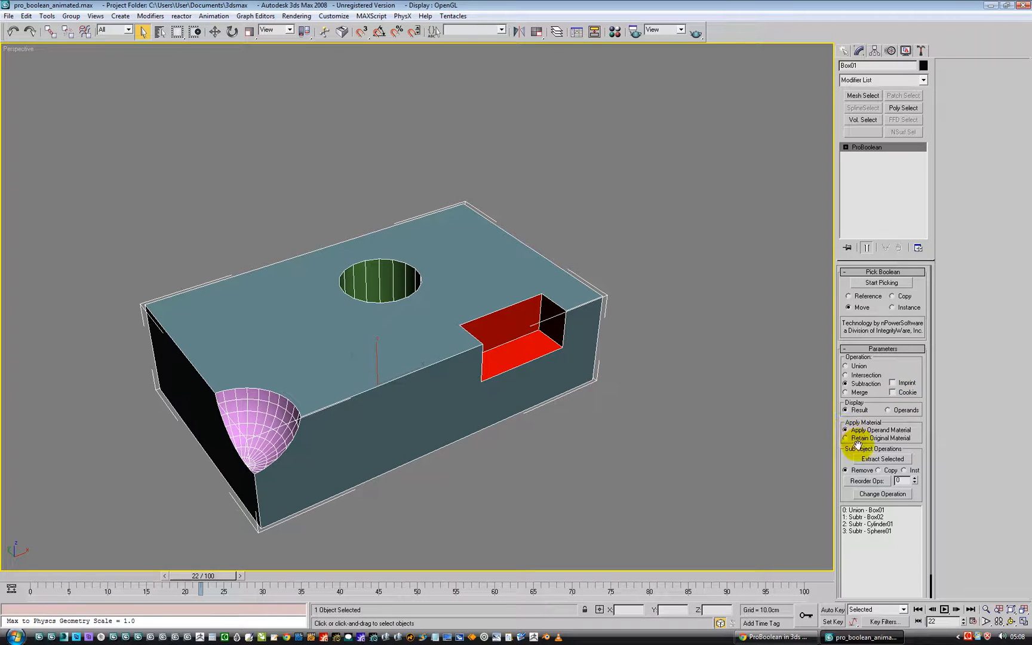
click(845, 147)
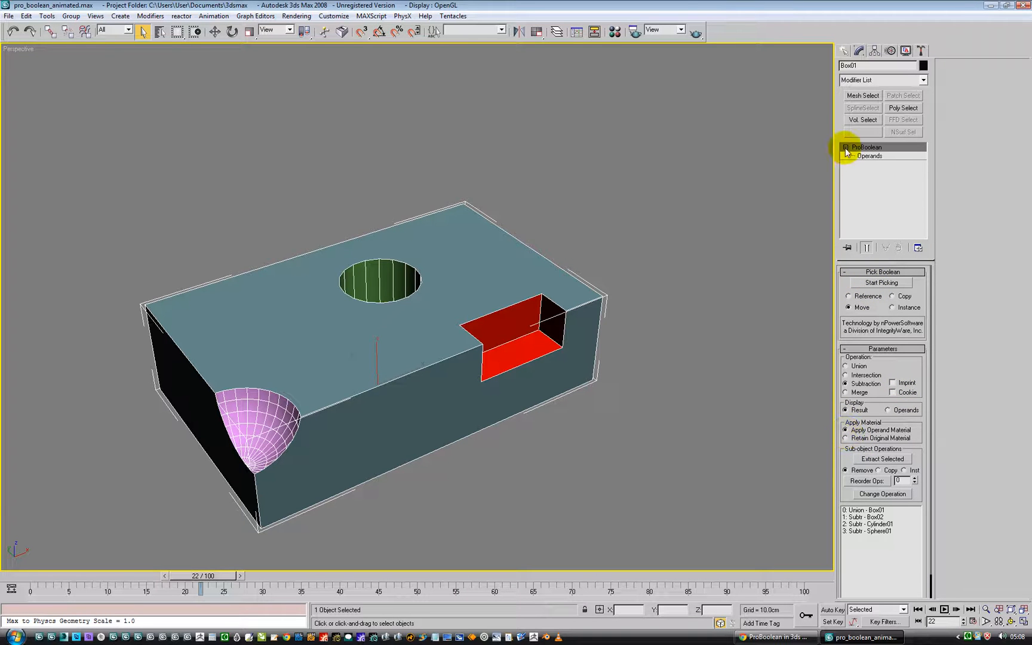
click(870, 156)
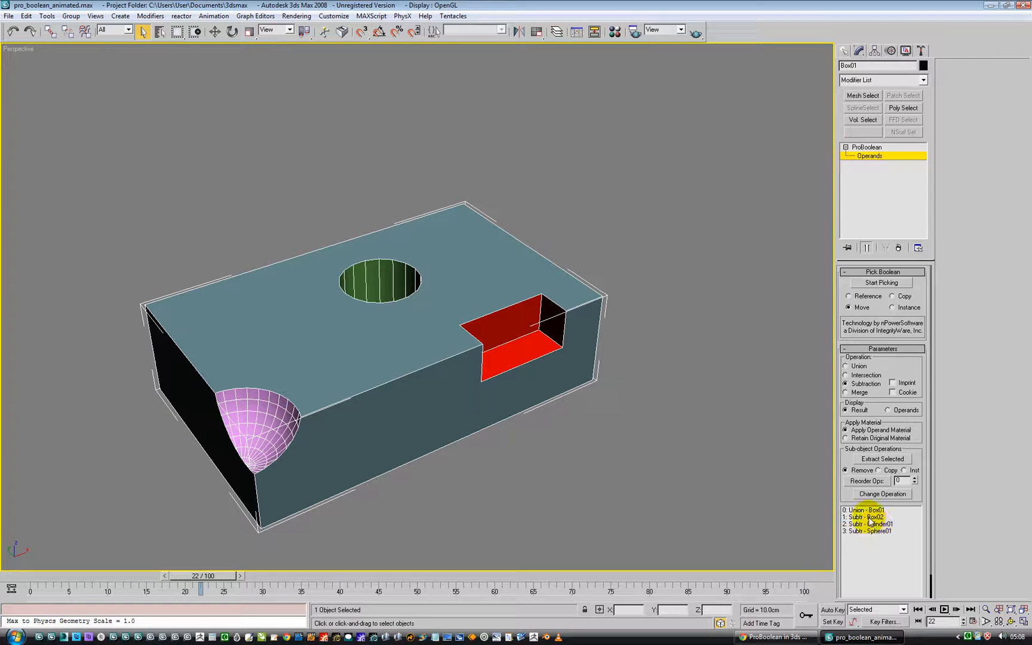
click(868, 516)
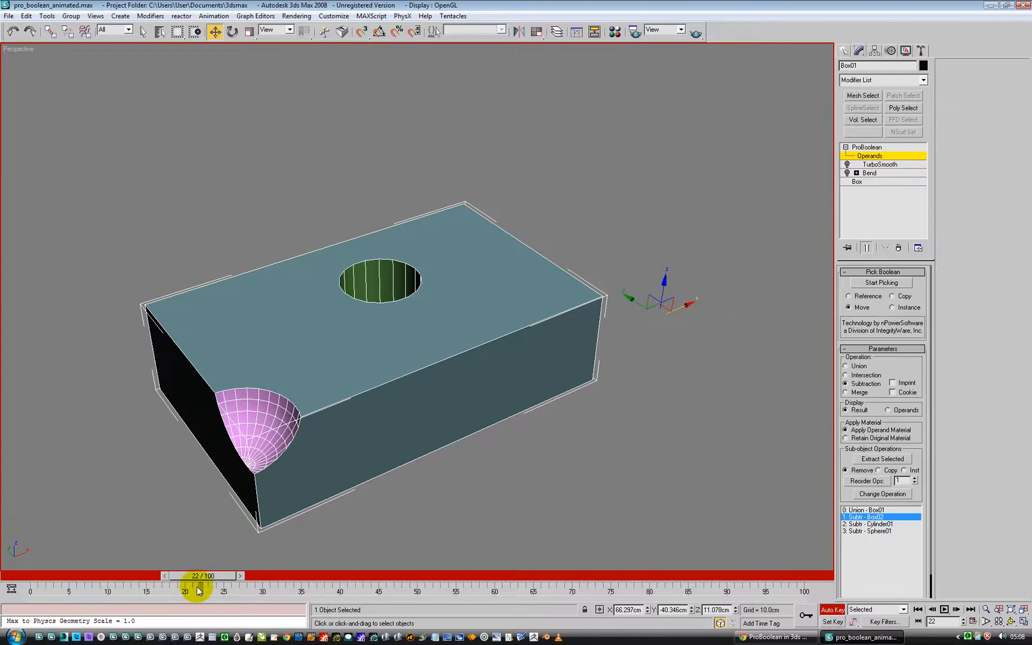
- Key the red box moving into the blue box's side at frame 15, then scrub to check
drag(198, 591, 70, 590)
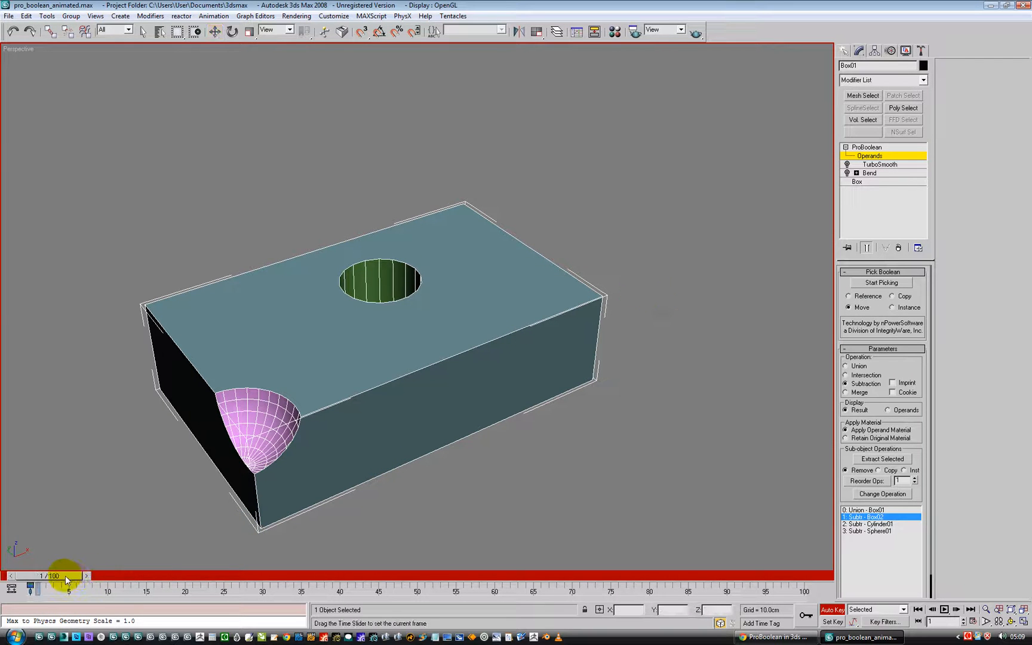
drag(66, 575, 147, 575)
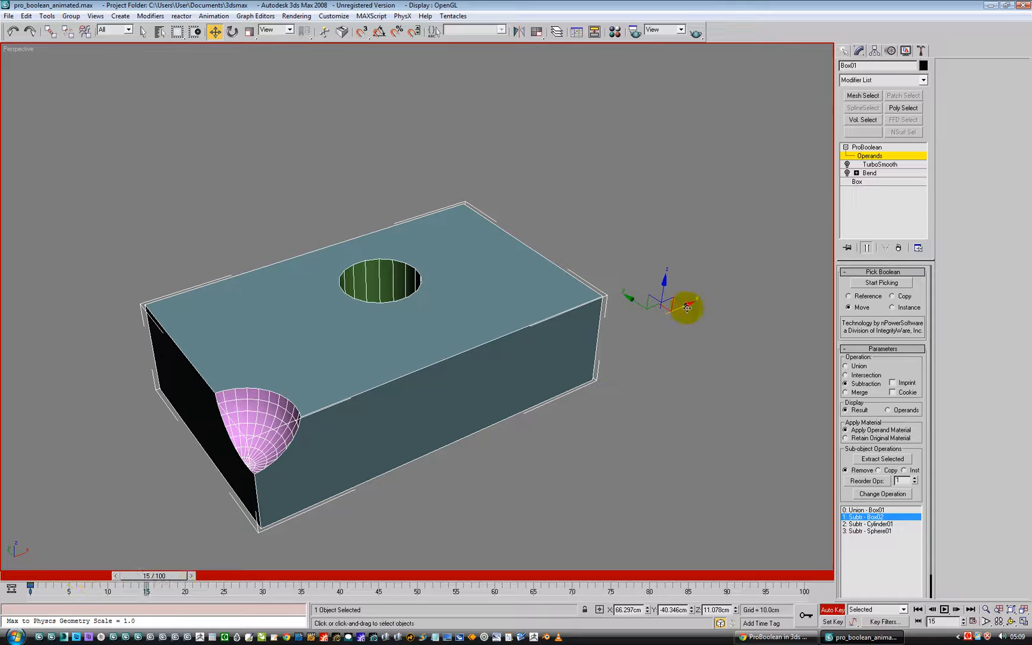
drag(684, 308, 585, 369)
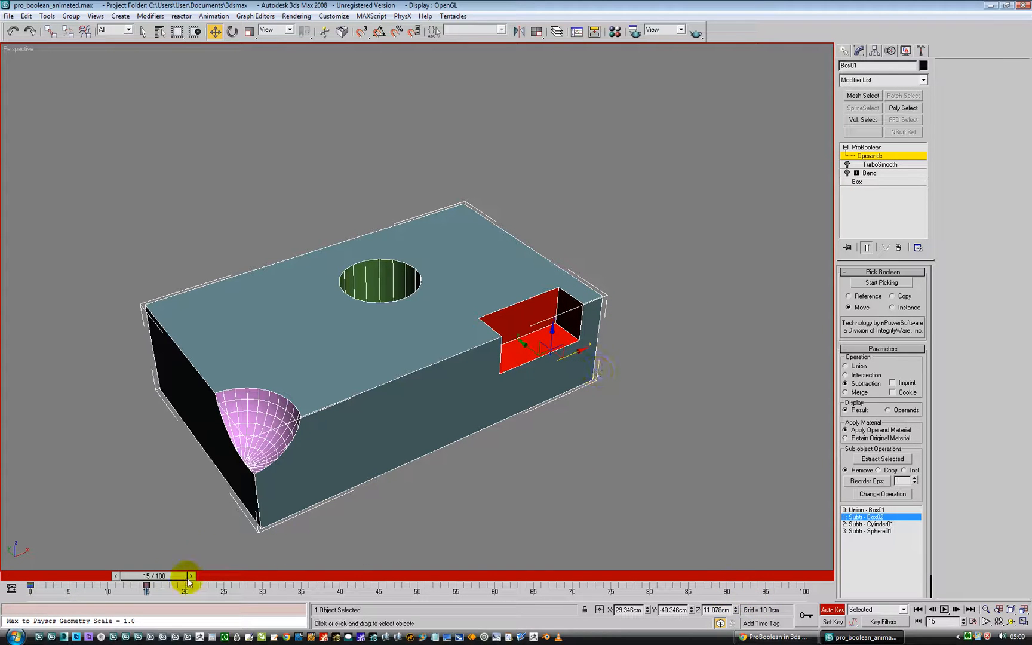
drag(187, 575, 102, 582)
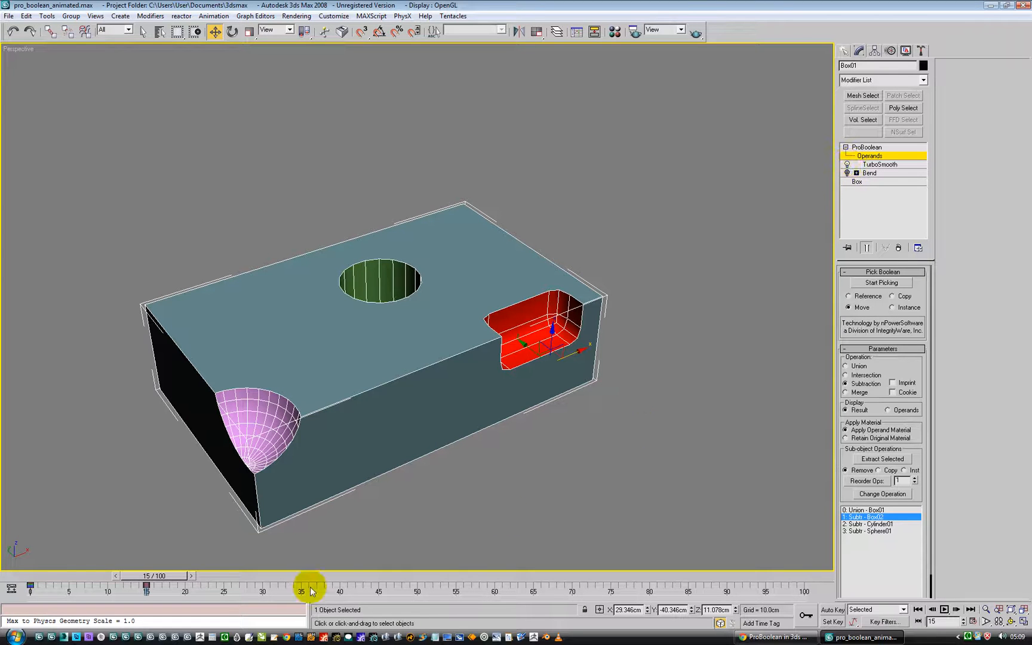
drag(309, 585, 76, 585)
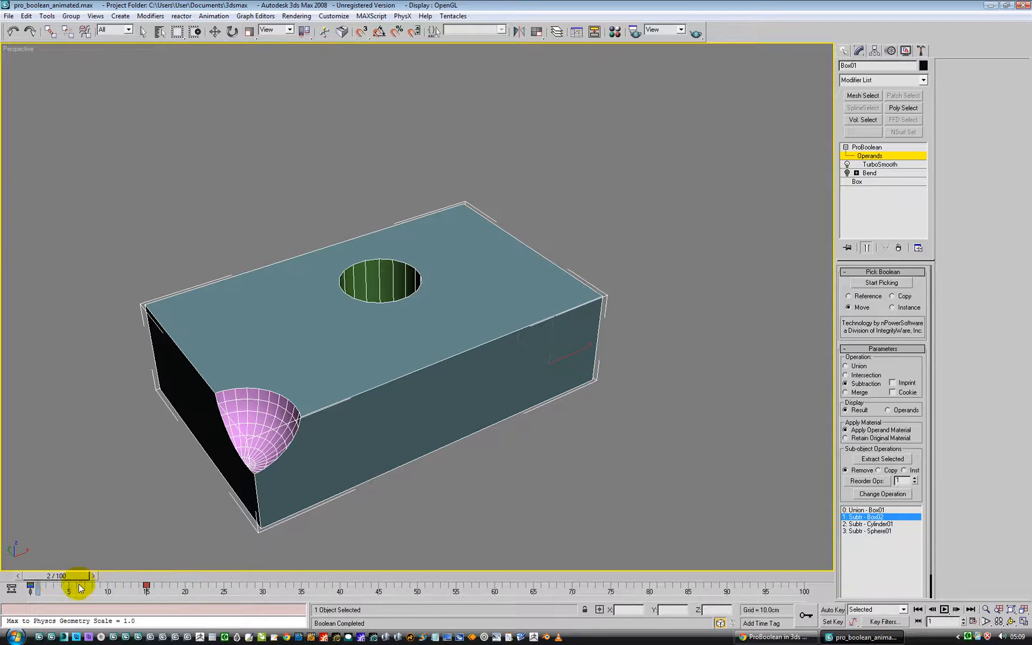
- Adjust the red operand's TurboSmooth iterations and reposition the box cutter at frame 30
drag(76, 585, 174, 586)
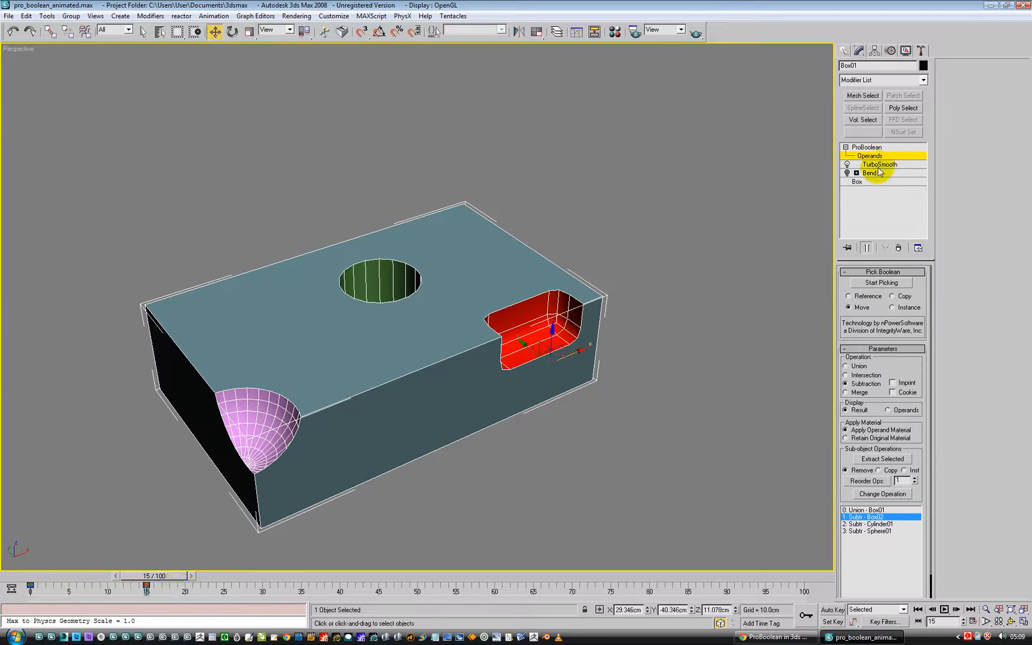
click(879, 163)
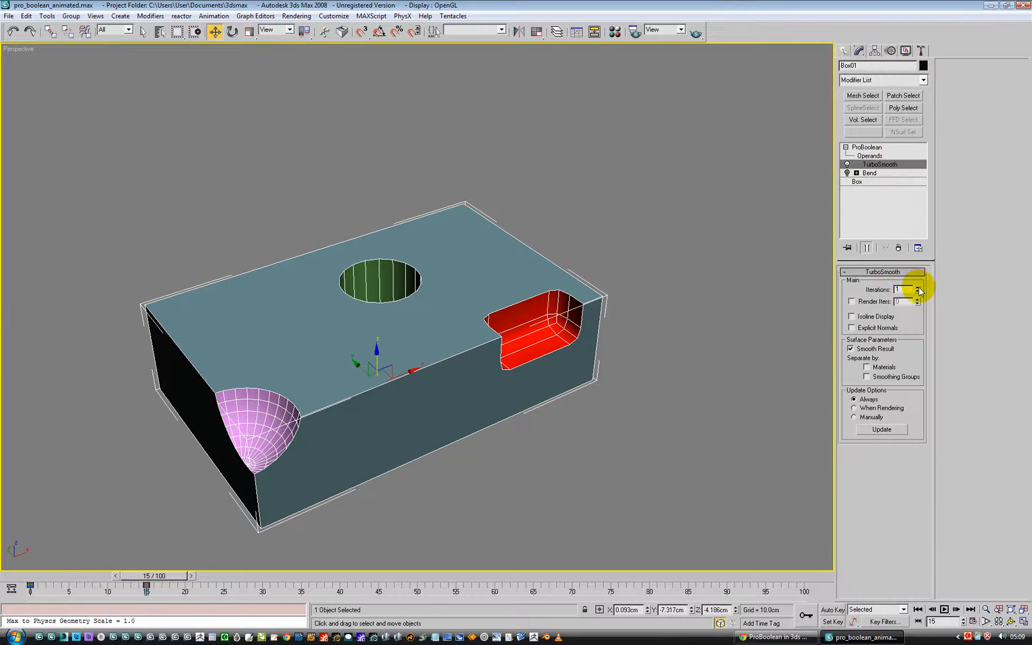
click(916, 289)
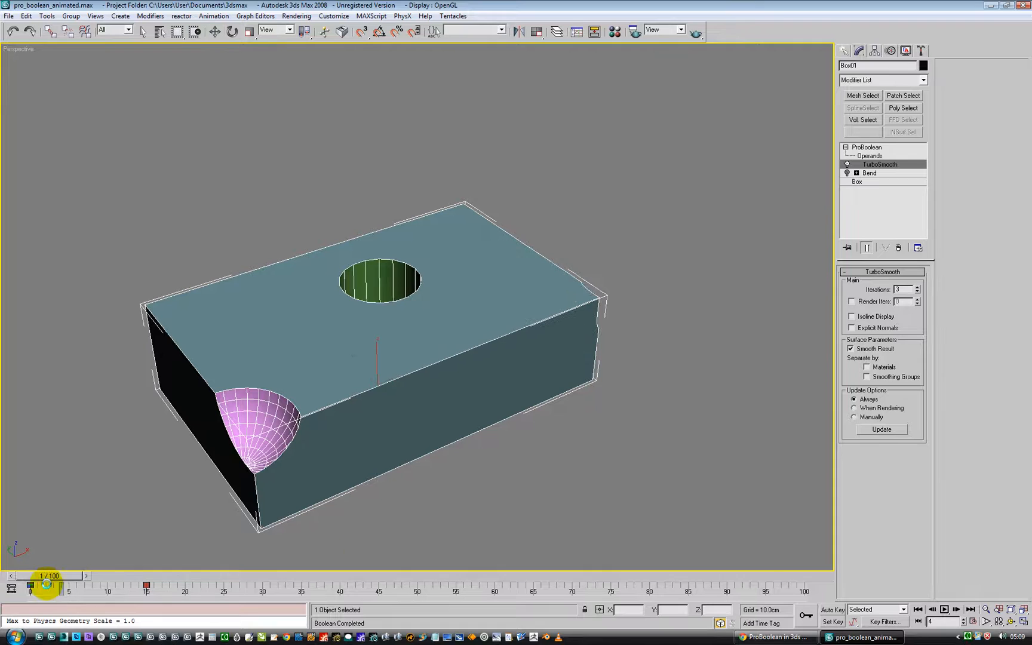
drag(43, 575, 141, 576)
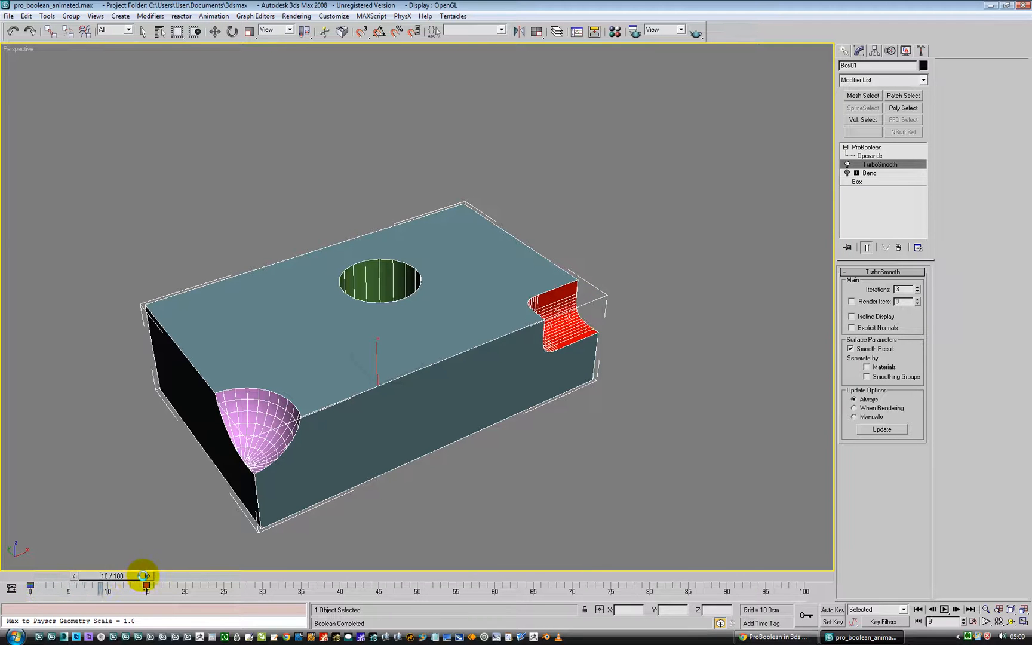
drag(140, 575, 175, 575)
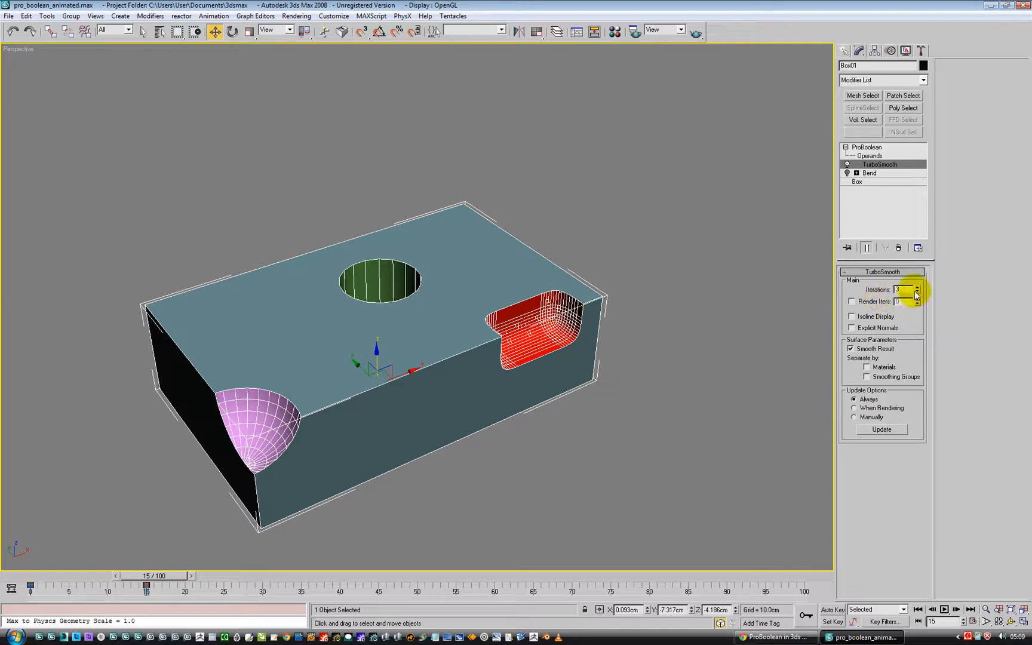
click(915, 291)
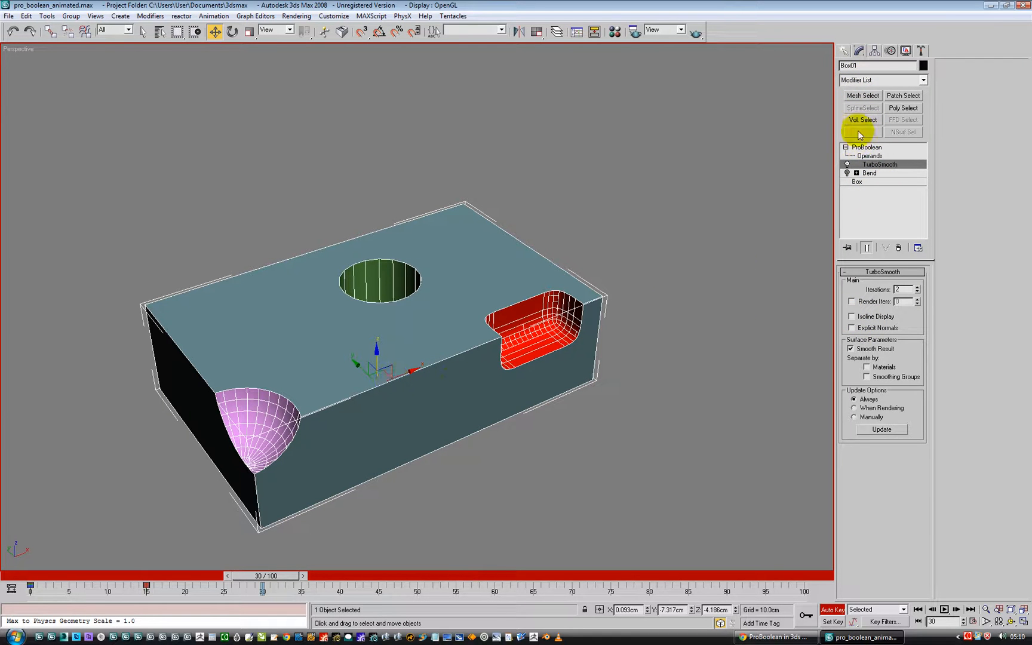
click(869, 155)
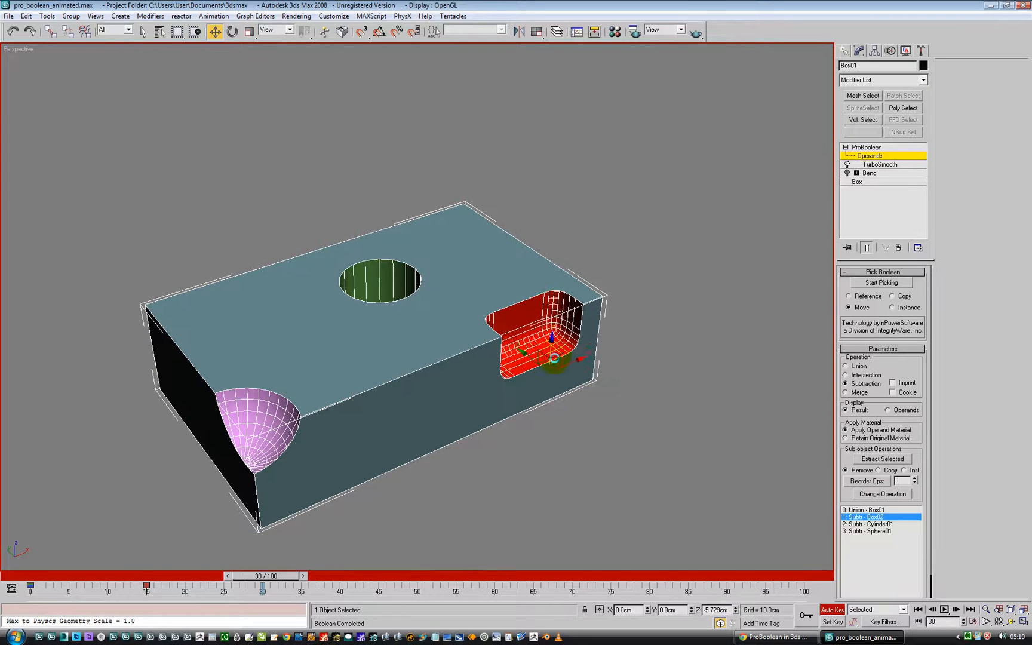
drag(554, 357, 554, 400)
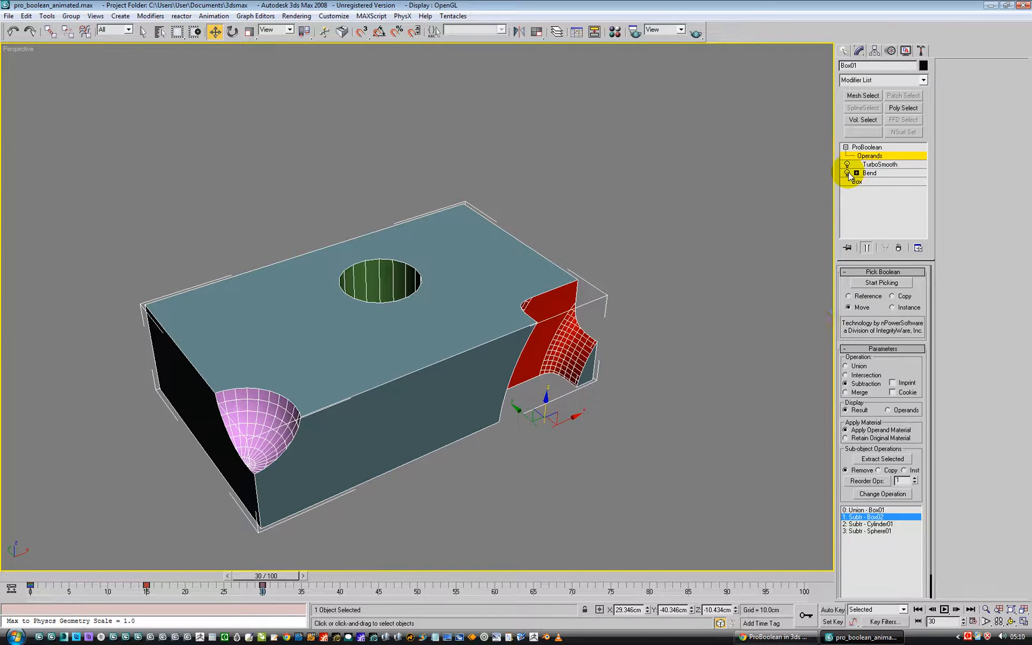
- Key the box cutter's Bend angle from 0 at frame 0 to -199.5 at frame 50
click(869, 173)
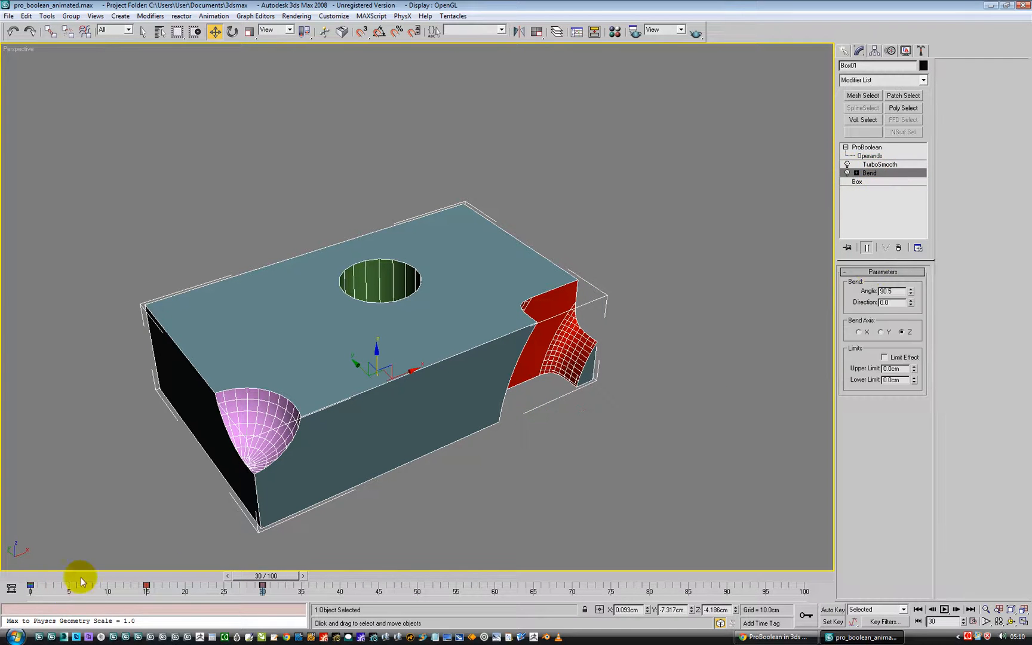
drag(261, 585, 185, 592)
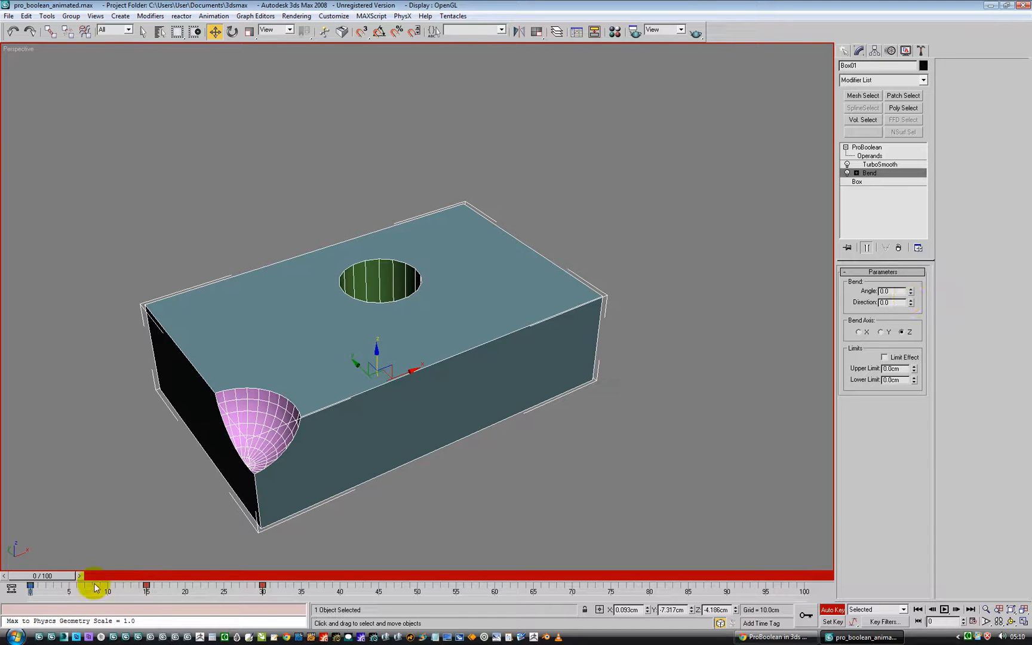
drag(88, 575, 227, 575)
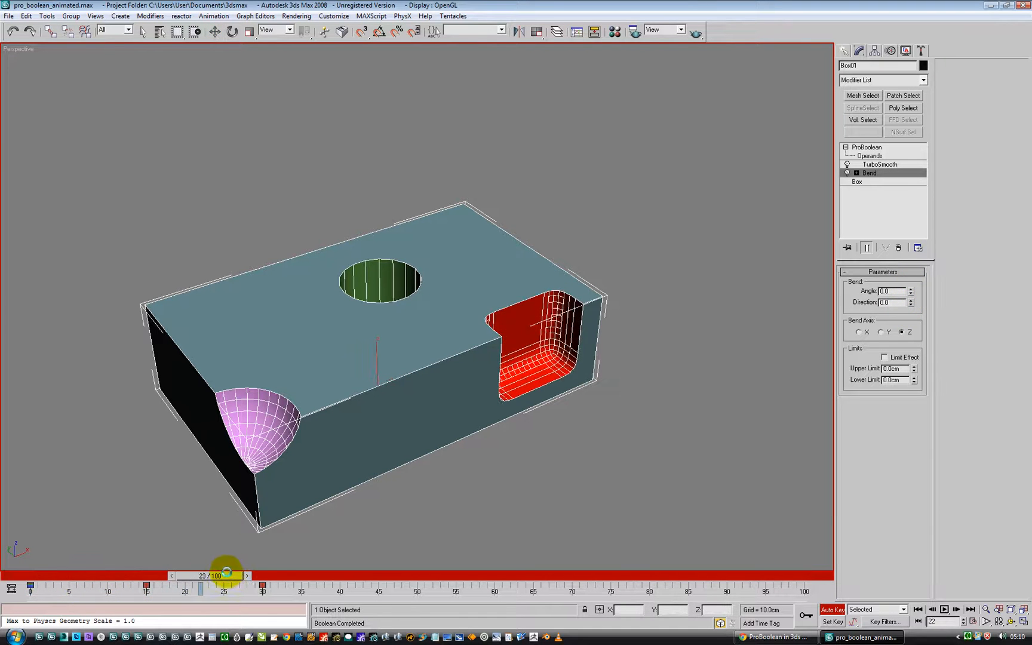
drag(227, 575, 283, 575)
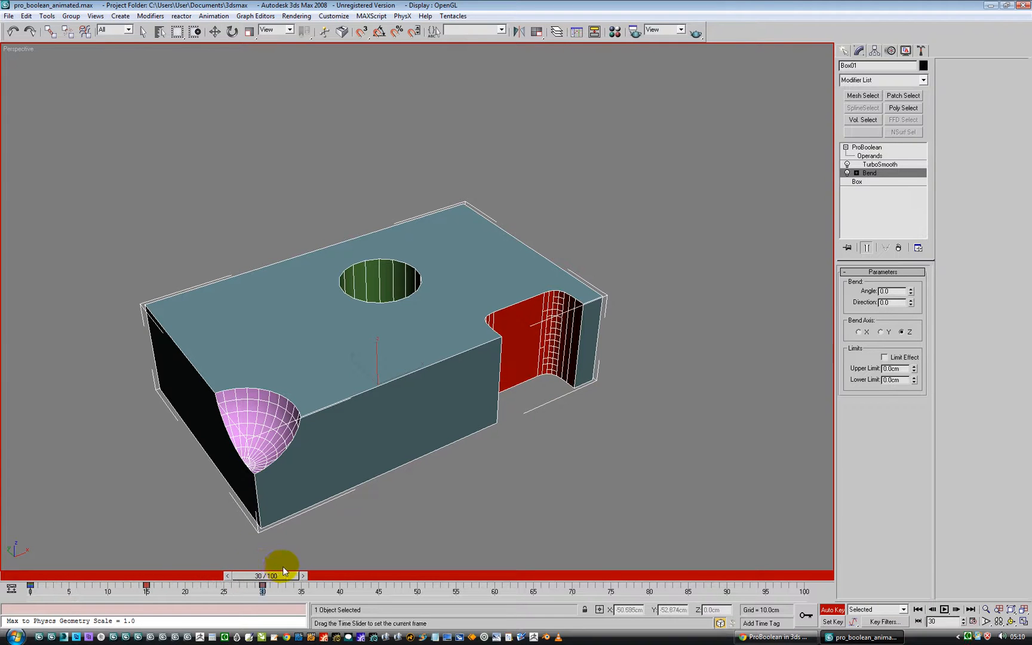
drag(281, 570, 424, 570)
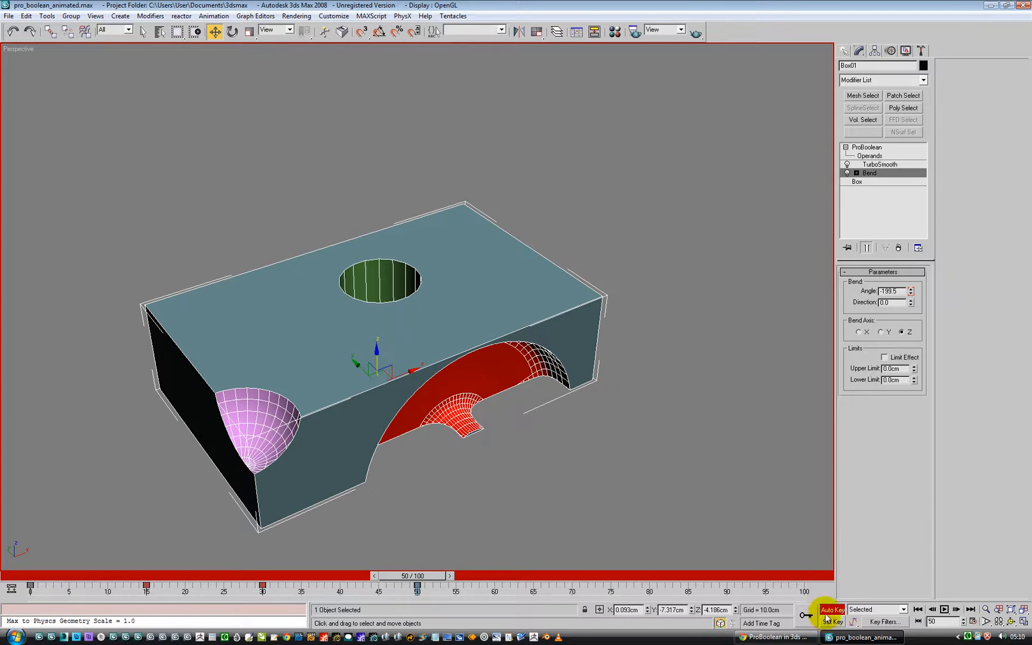
- Scrub through frames 0–53 to preview the arching notch, then pick the cylinder operand
drag(416, 575, 375, 575)
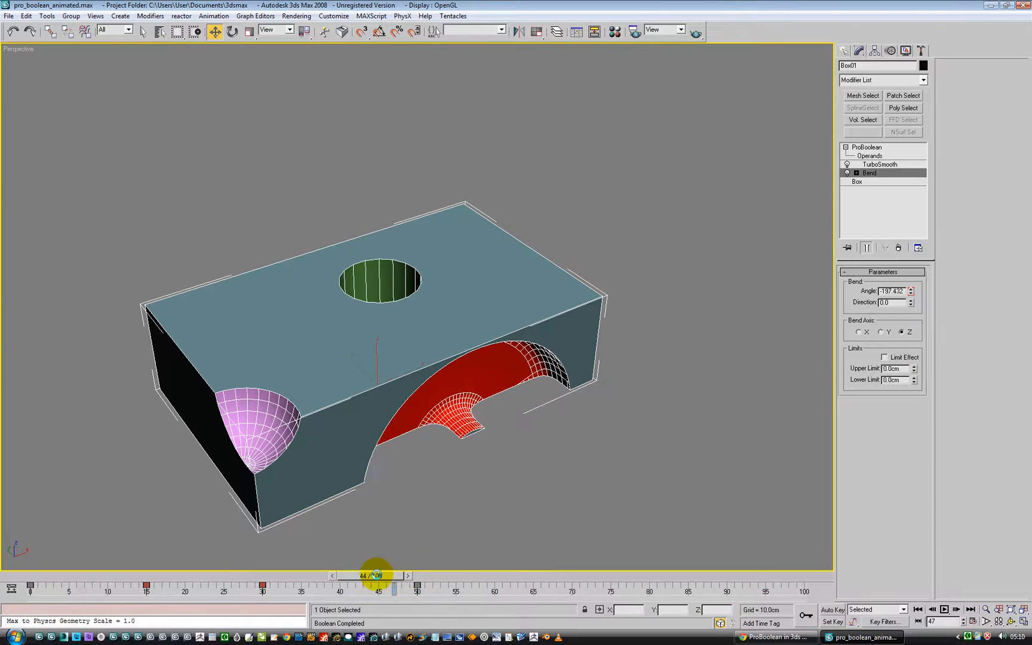
drag(375, 574, 86, 574)
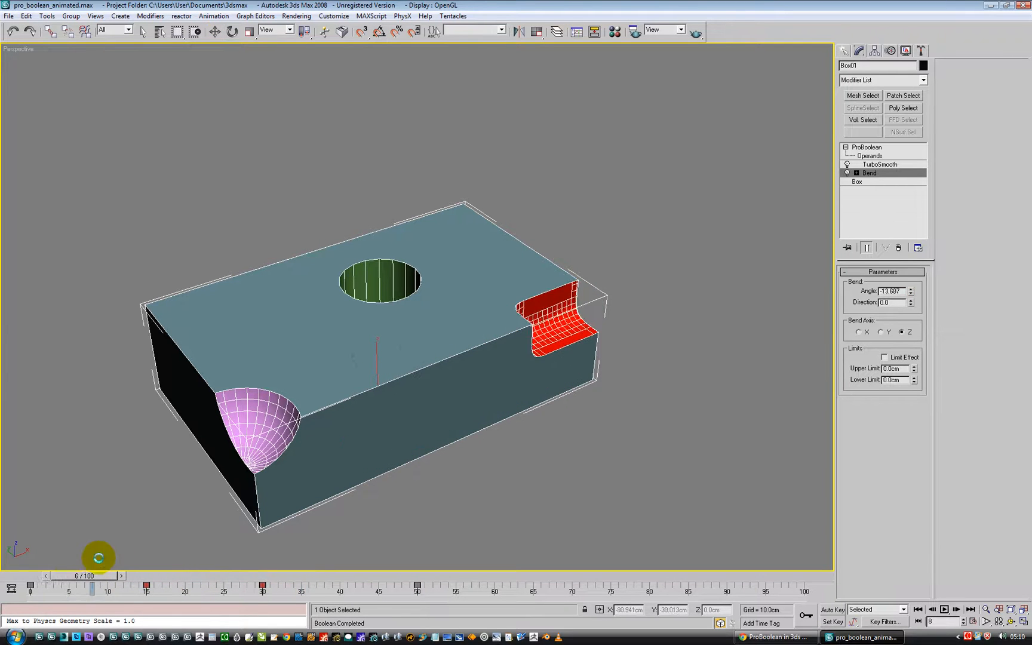
drag(98, 576, 154, 575)
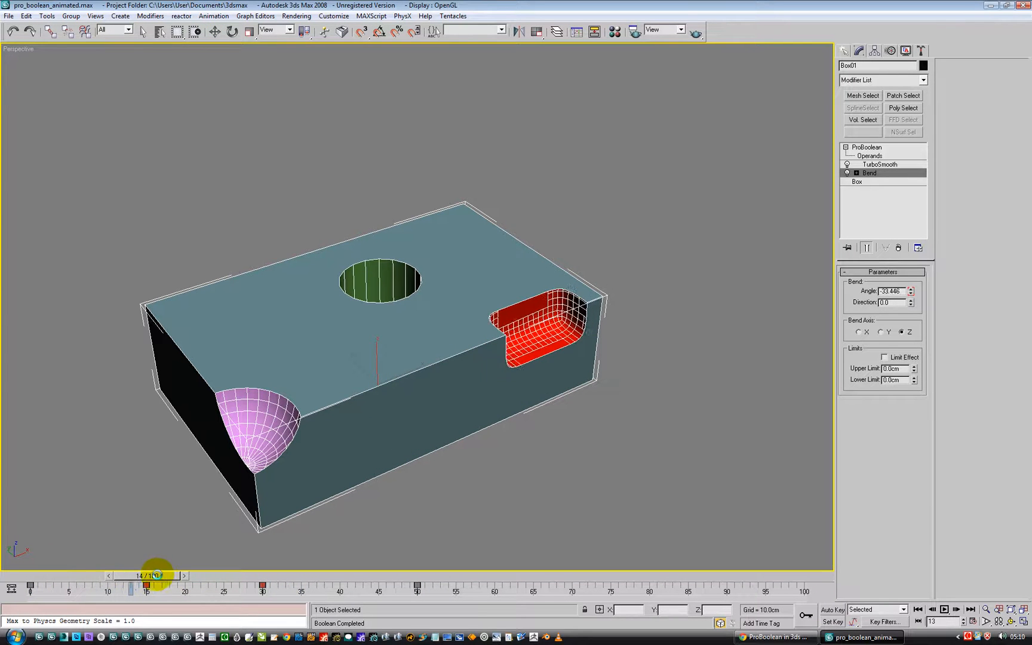
drag(157, 575, 266, 576)
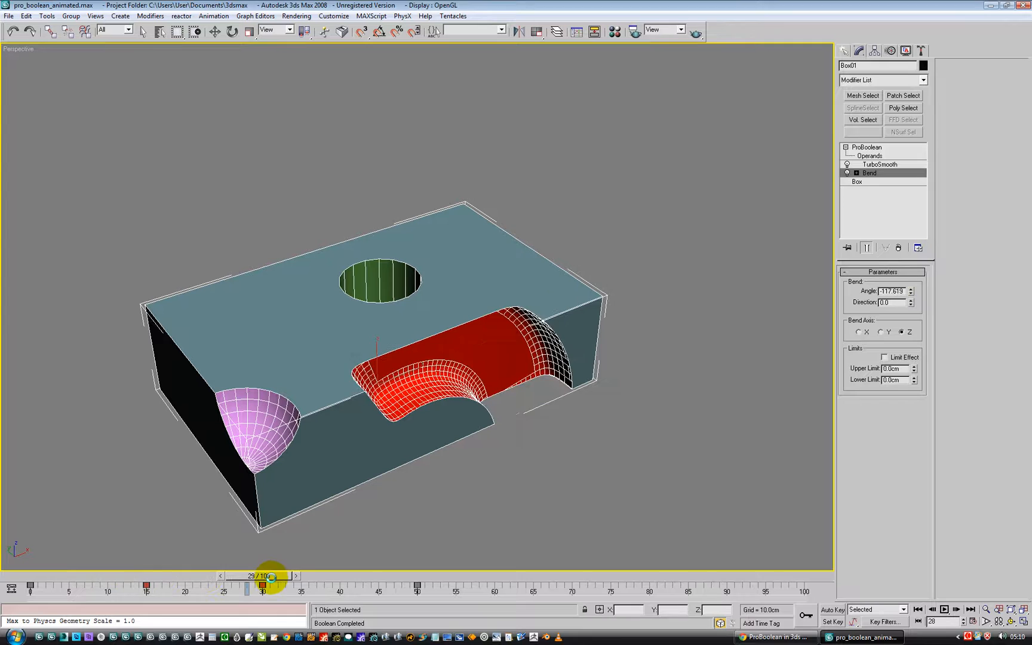
drag(270, 575, 365, 575)
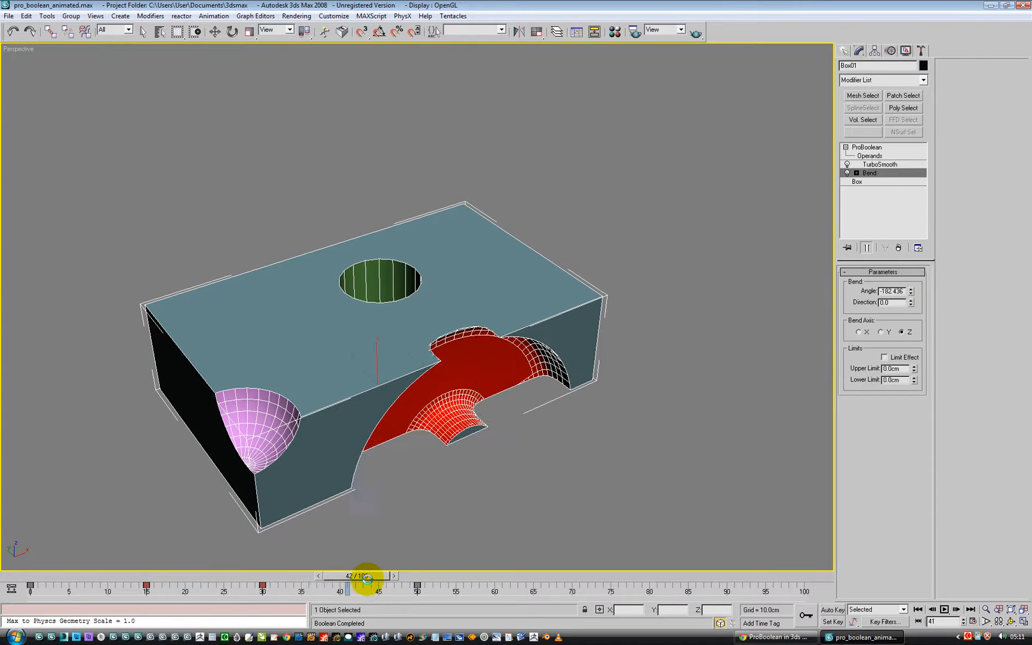
drag(365, 575, 451, 575)
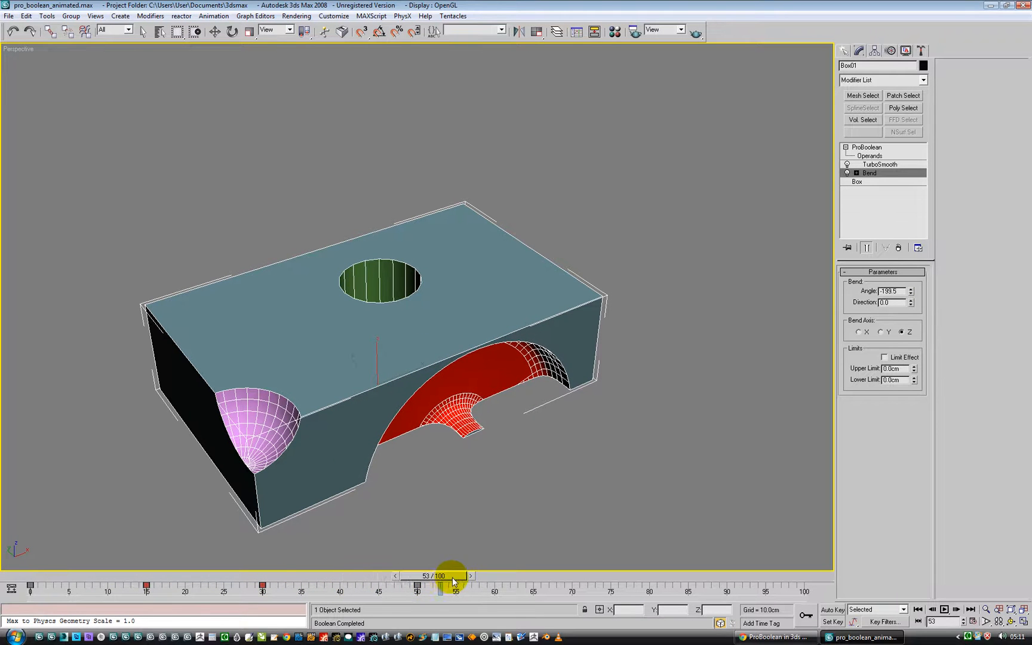
drag(451, 575, 30, 586)
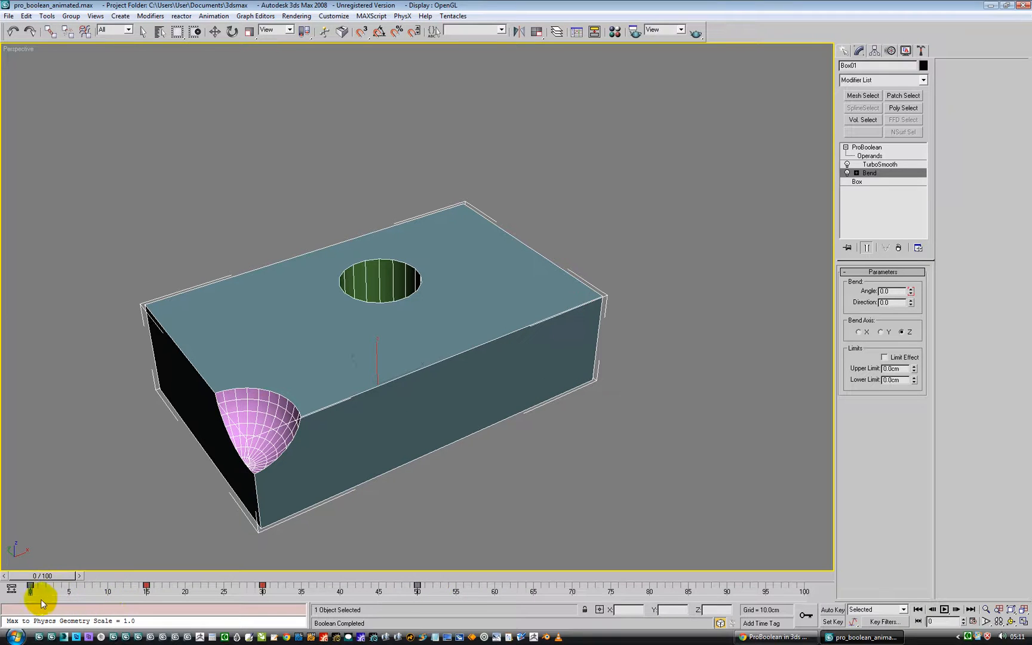
click(214, 31)
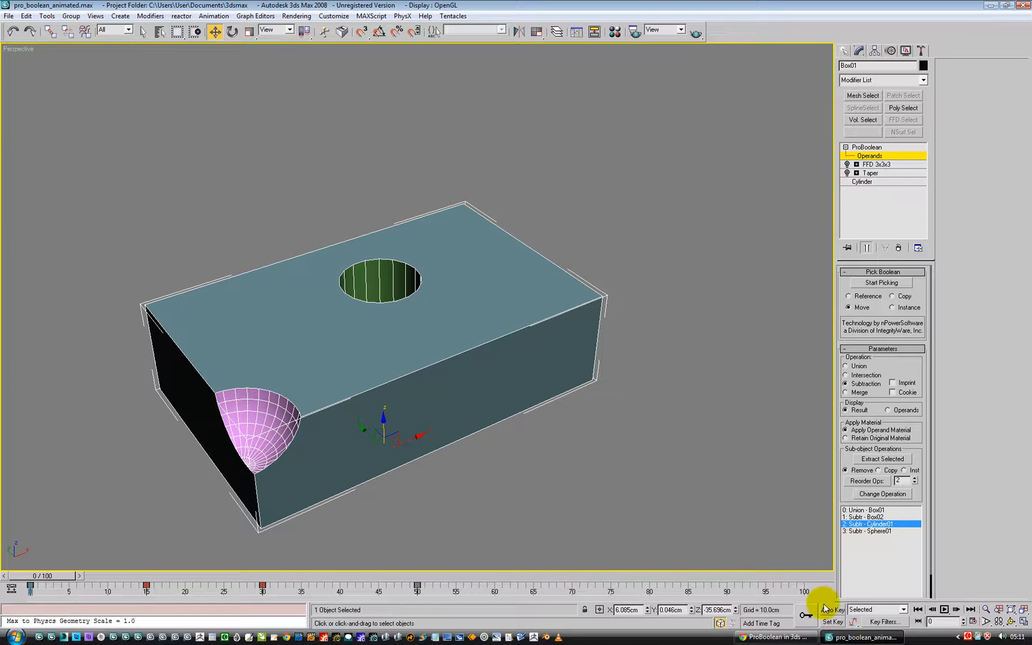
- With Auto Key on, move the cylinder cutter out below the box at frame 0
click(830, 609)
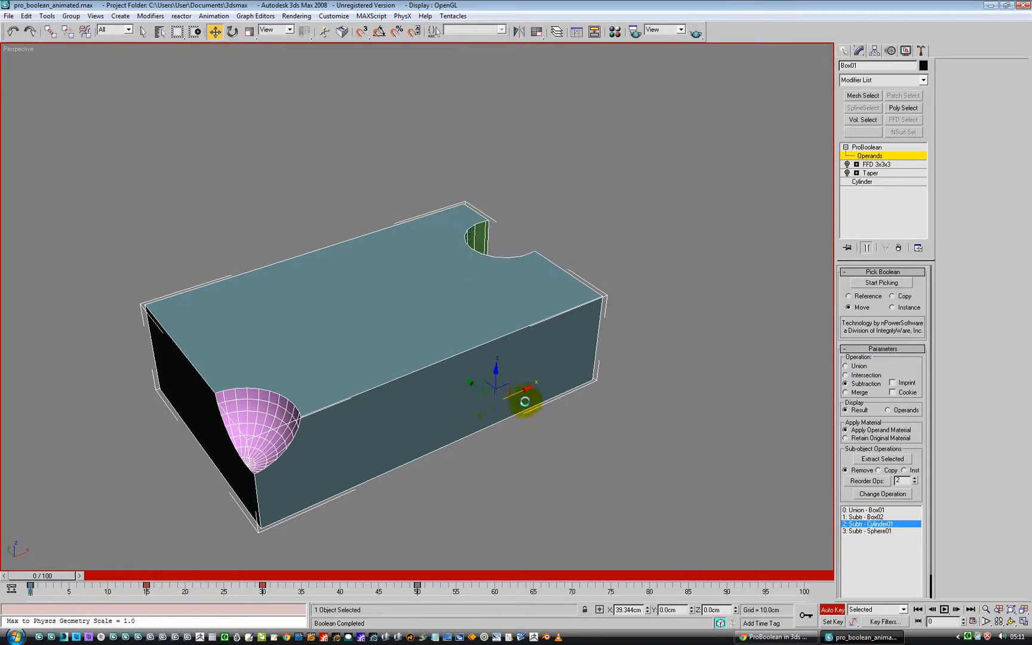
drag(526, 401, 414, 421)
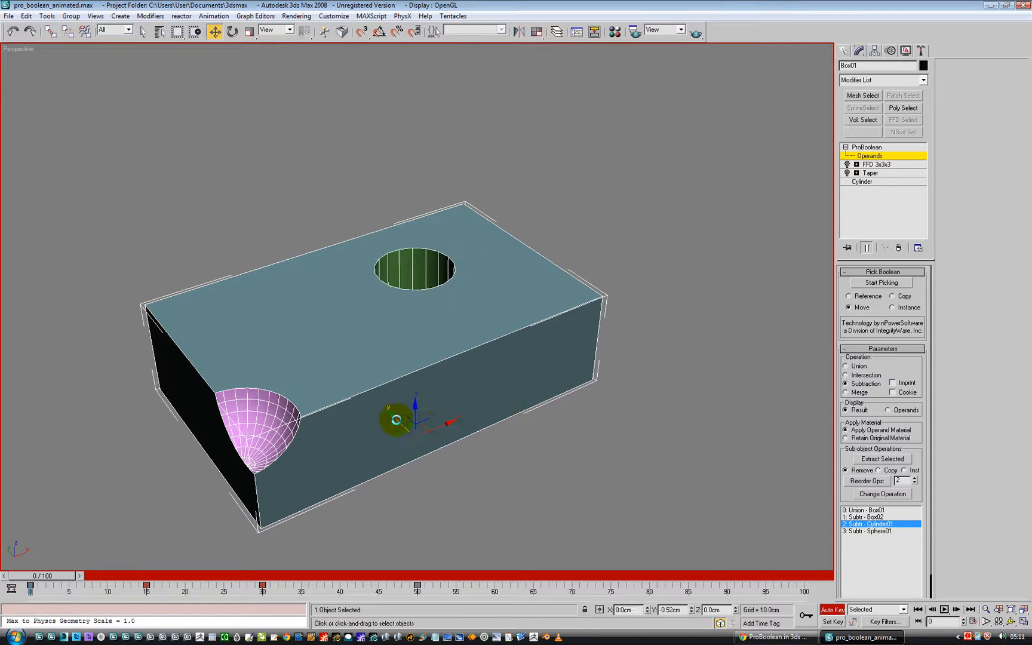
drag(414, 421, 527, 527)
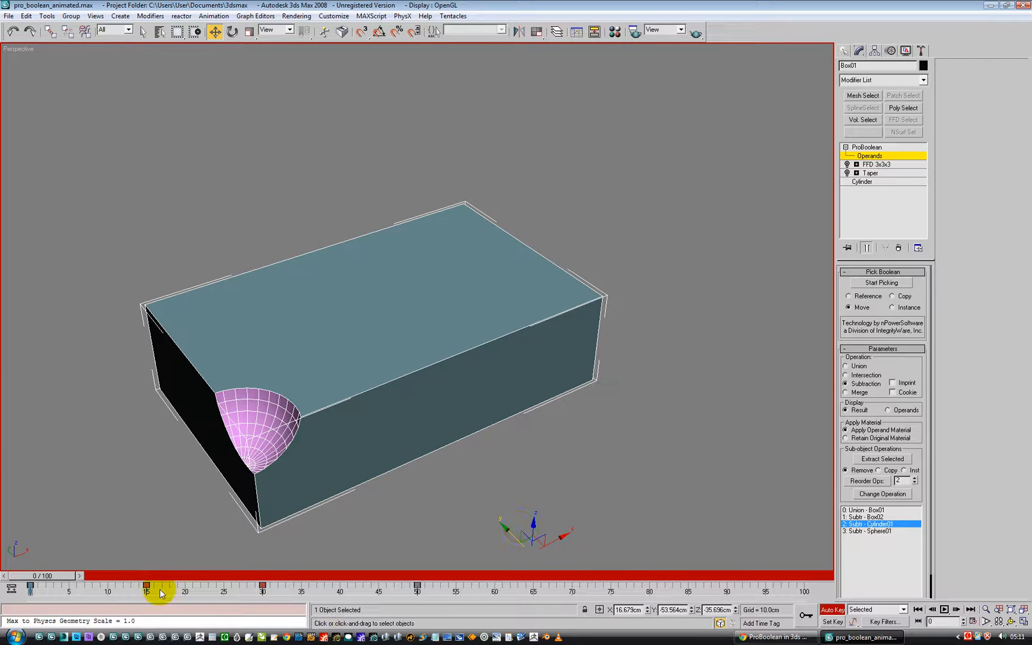
drag(158, 586, 46, 576)
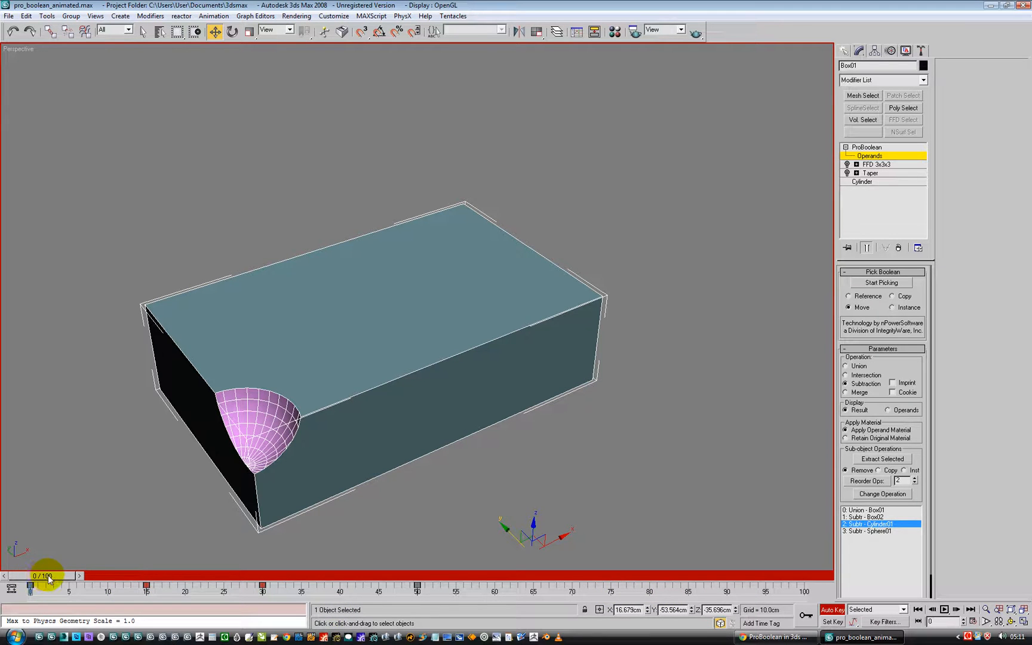
- Key the cylinder sliding along the box front at frame 25 and toward the left at frame 40
drag(46, 575, 131, 575)
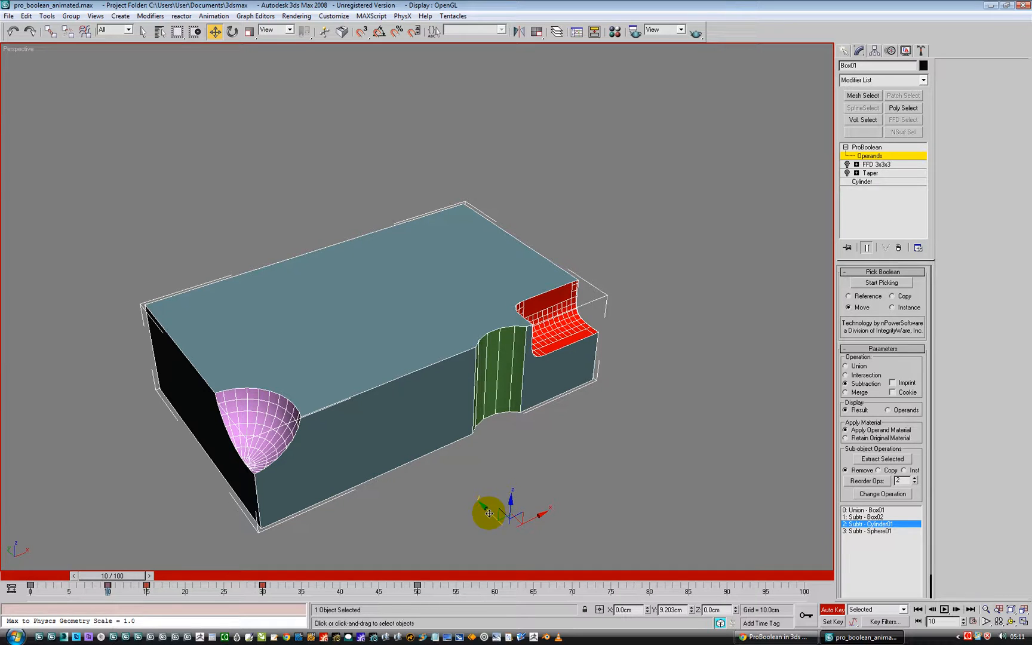
drag(109, 575, 144, 574)
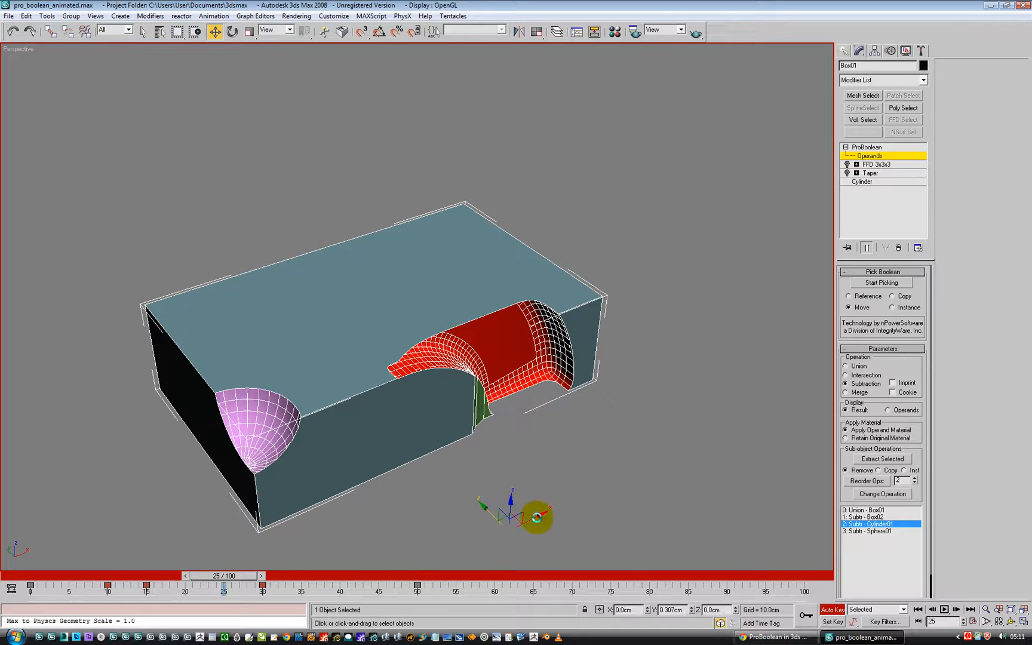
drag(536, 517, 533, 521)
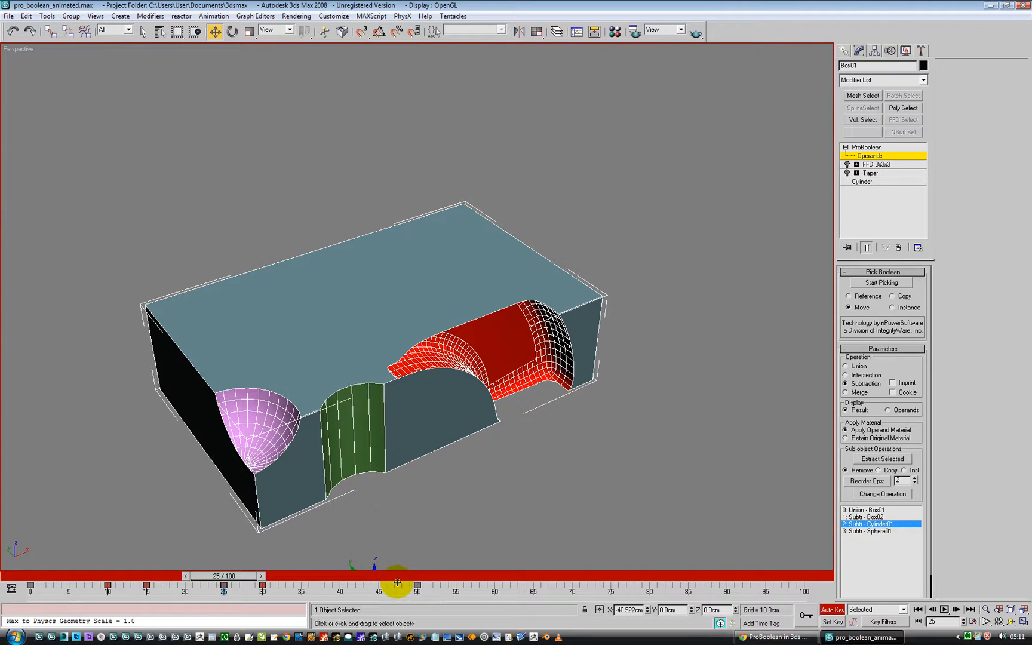
drag(395, 576, 249, 576)
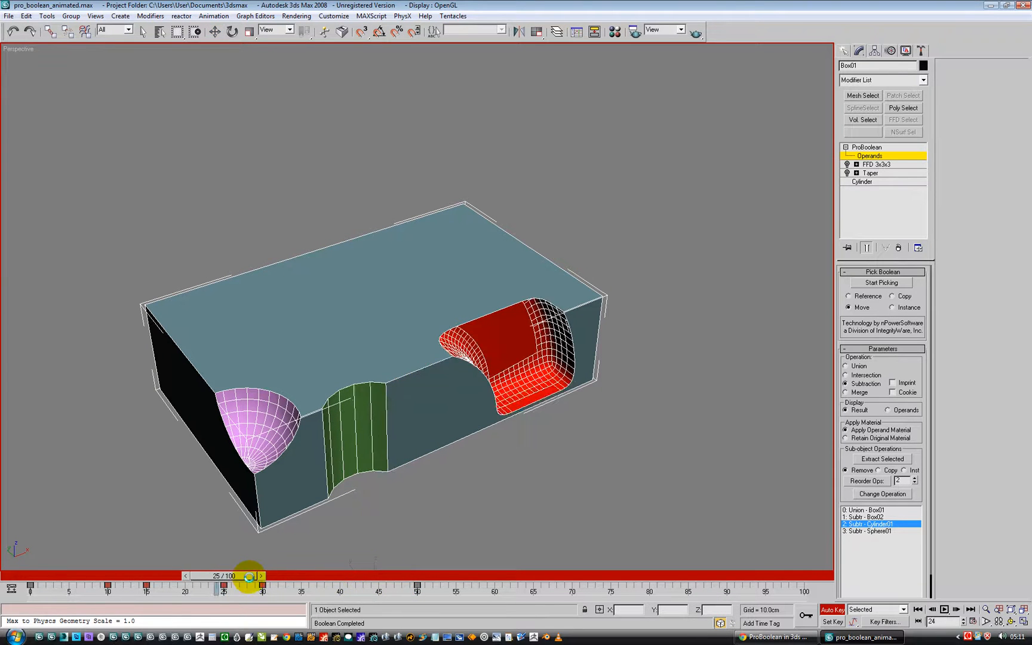
drag(249, 576, 367, 576)
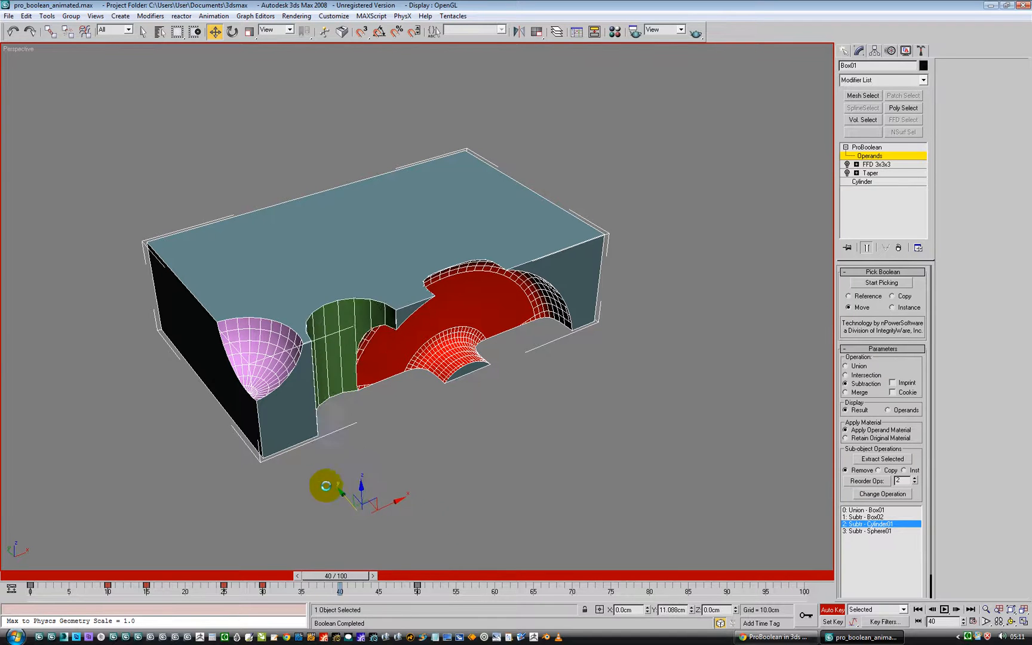
drag(326, 486, 270, 447)
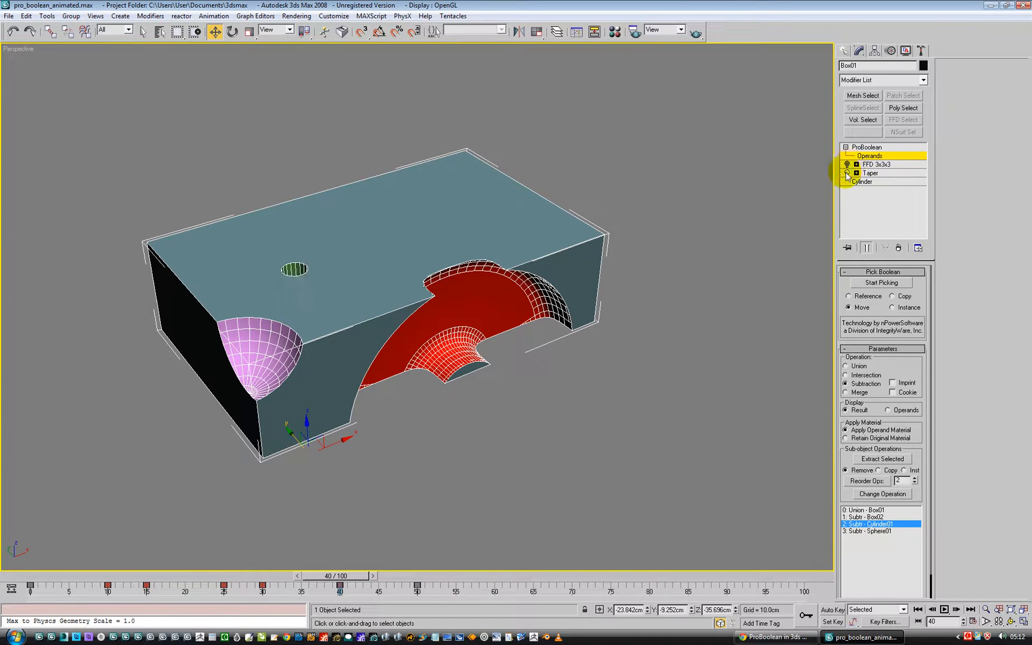
- Scrub from frame 34 back to frame 29 to preview the tapered cylinder cut
drag(335, 574, 287, 574)
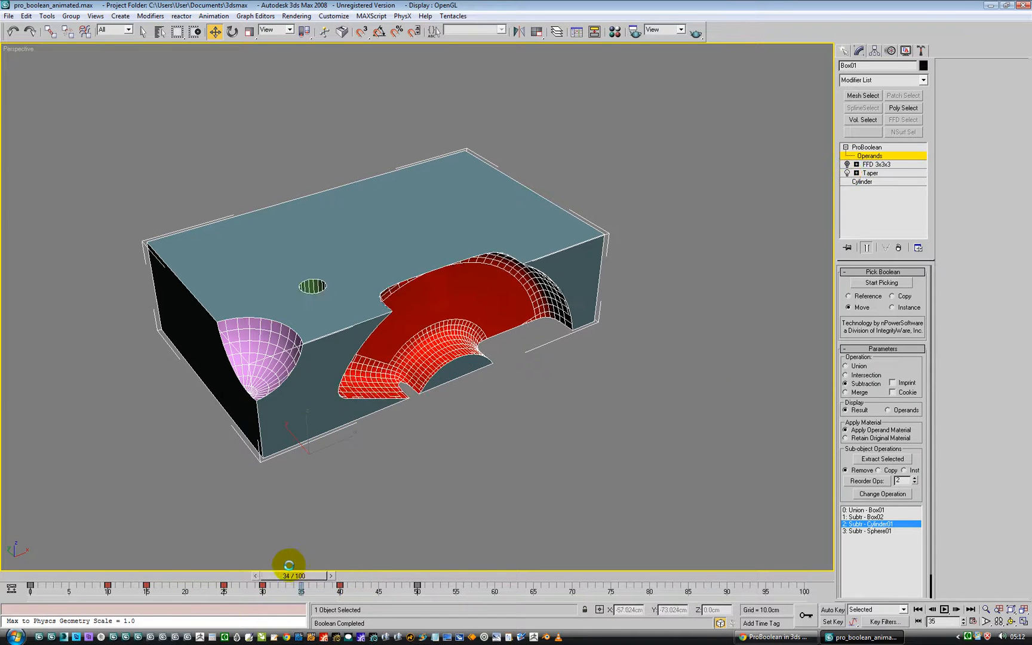
drag(288, 566, 252, 567)
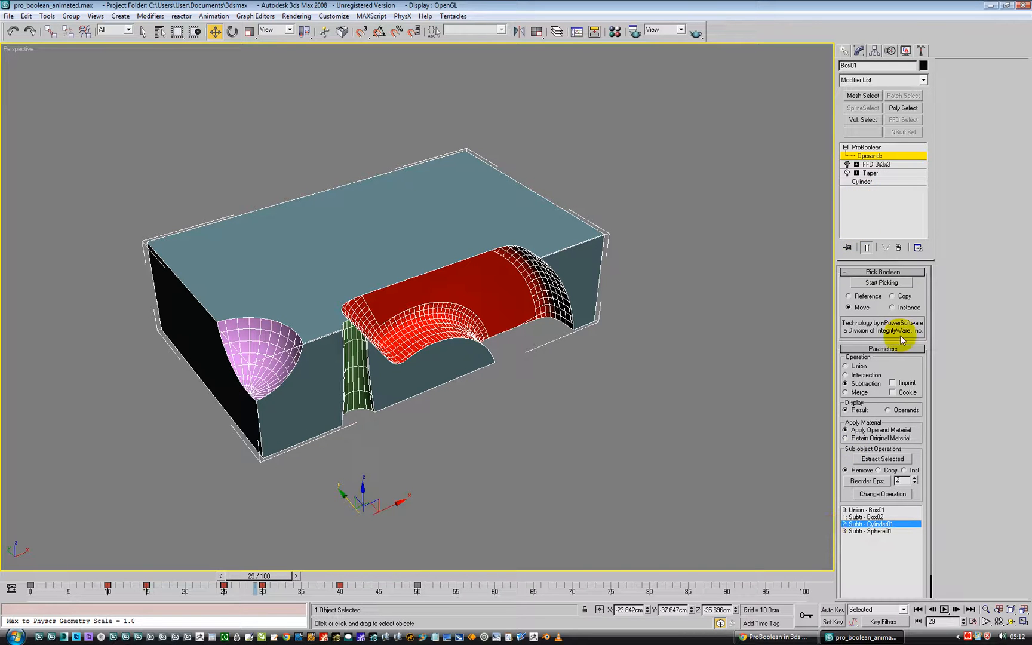
mouse_move(849, 328)
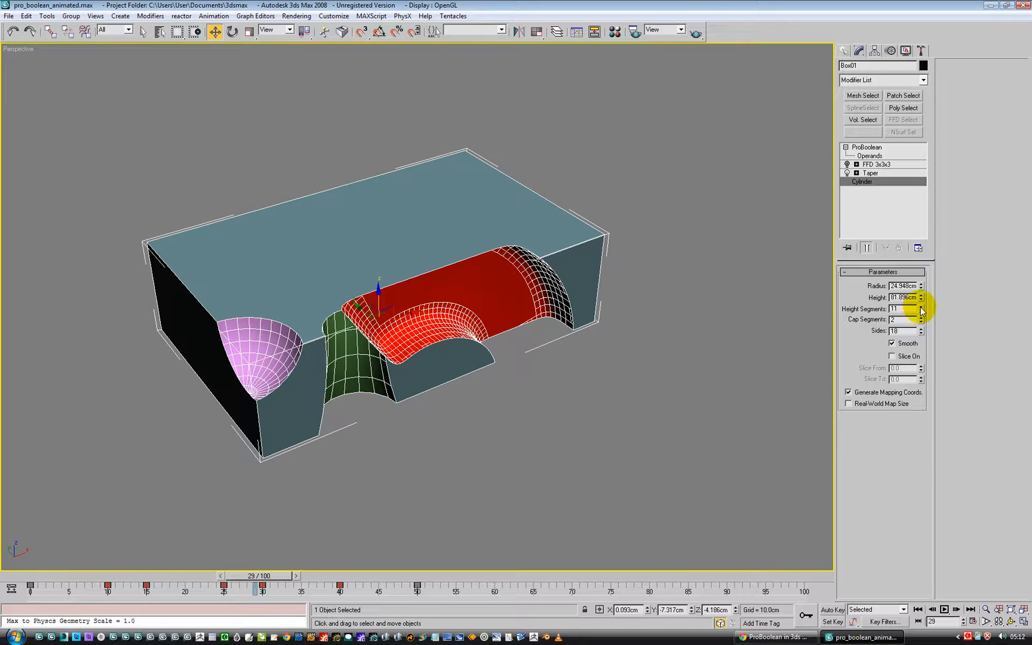
- Raise the cylinder operand's height segments and sides to 24, viewed at an early frame
click(921, 307)
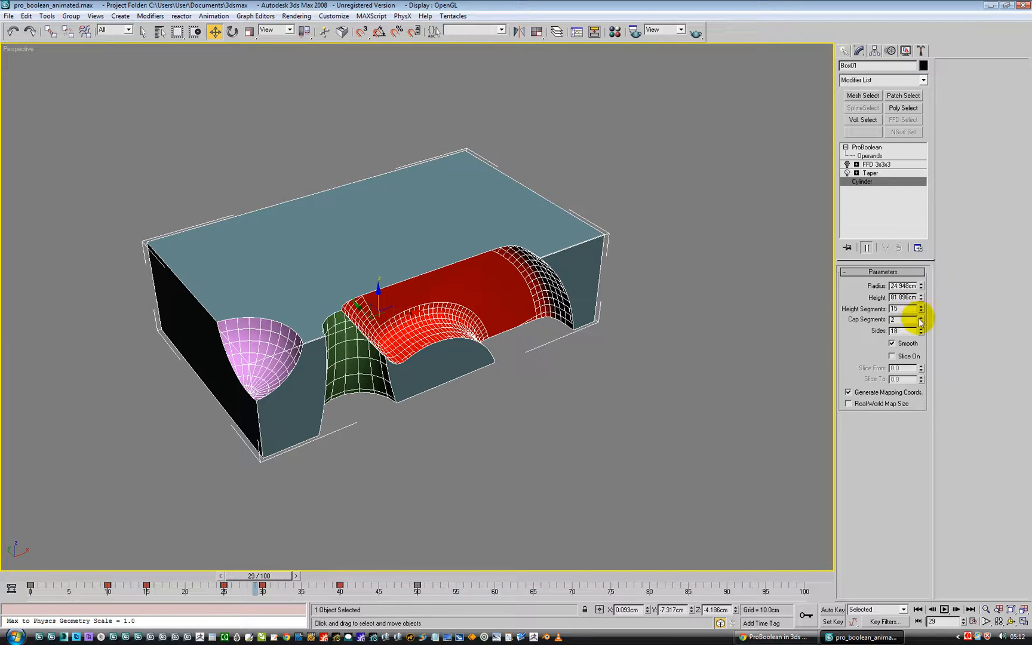
click(920, 329)
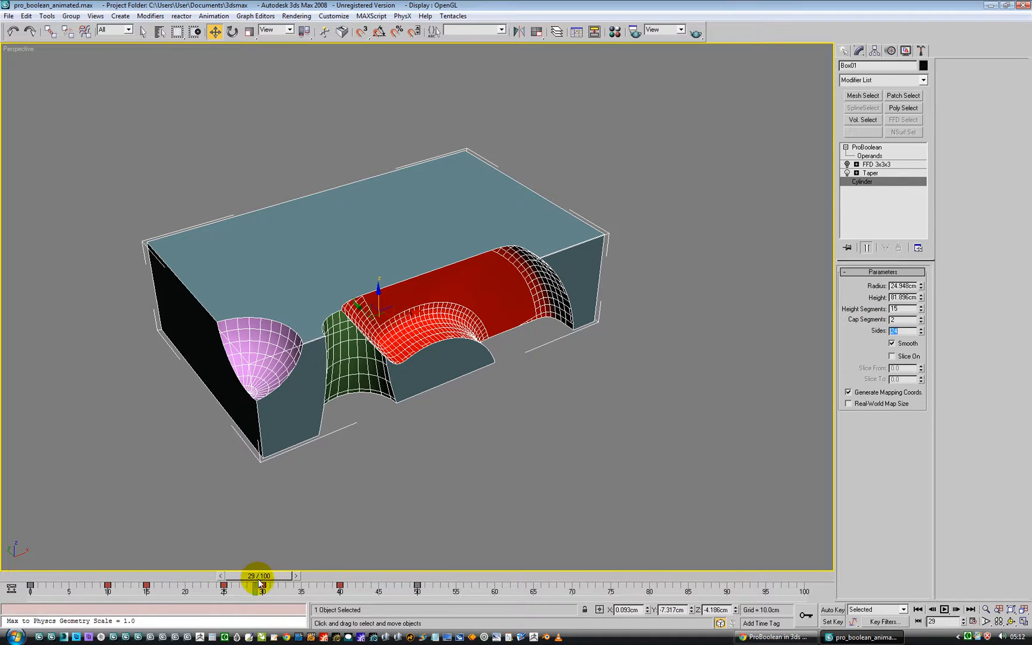
drag(257, 576, 372, 576)
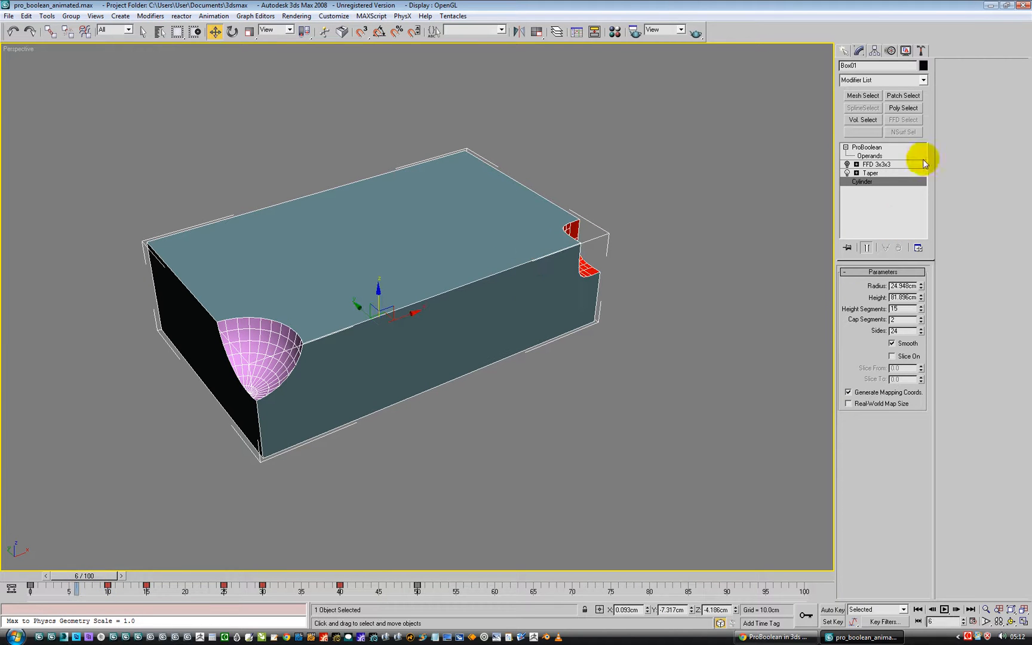
- Key the sphere operand moving to the box's back top edge at frame 70, previewing at frame 39
click(868, 155)
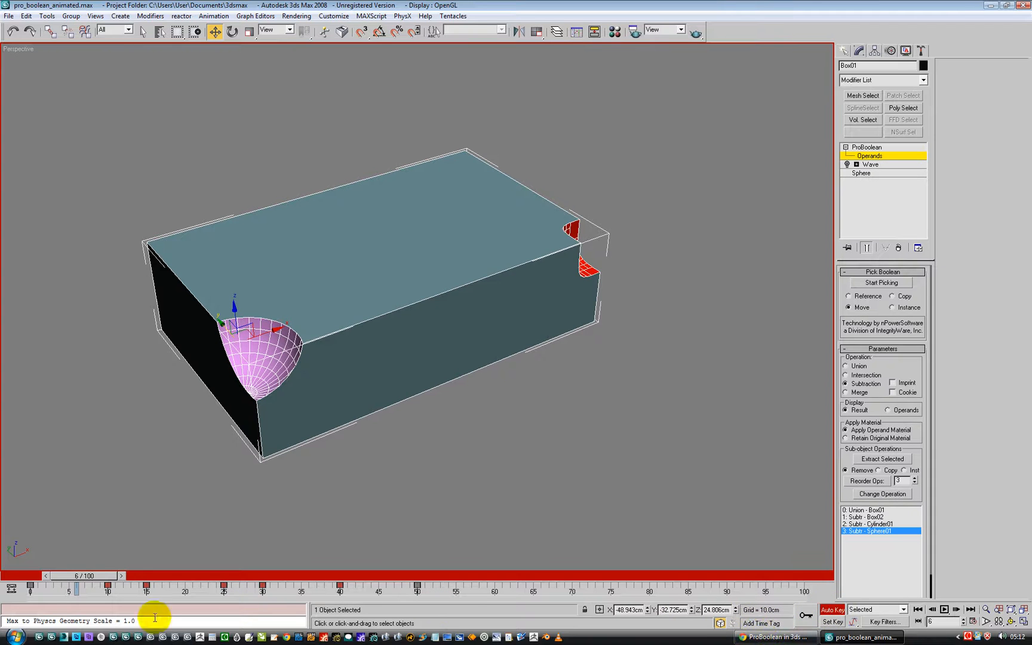
drag(79, 575, 33, 575)
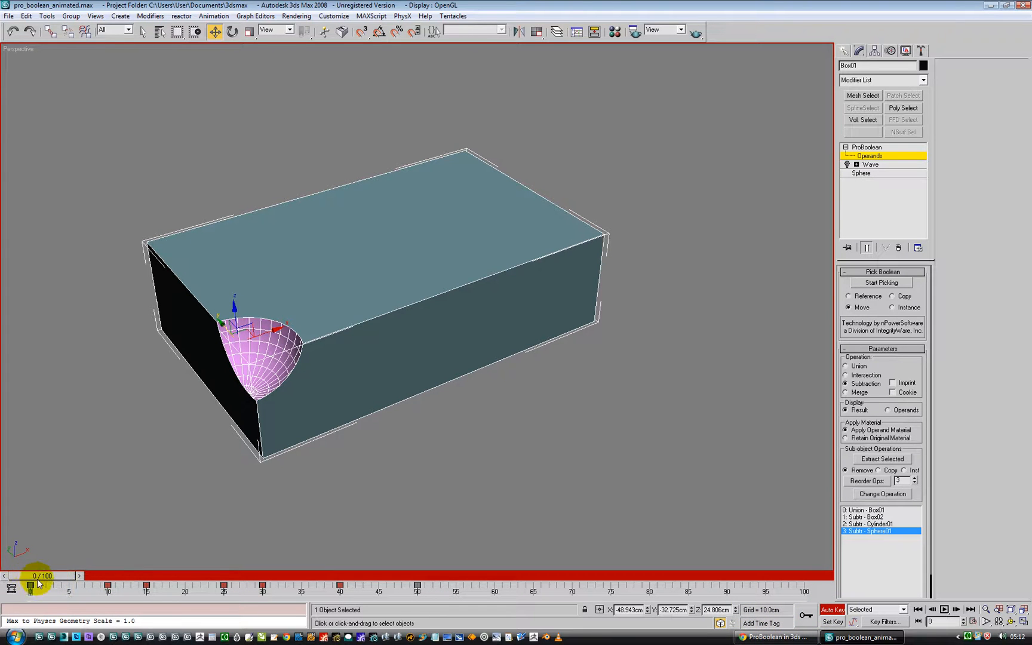
click(31, 576)
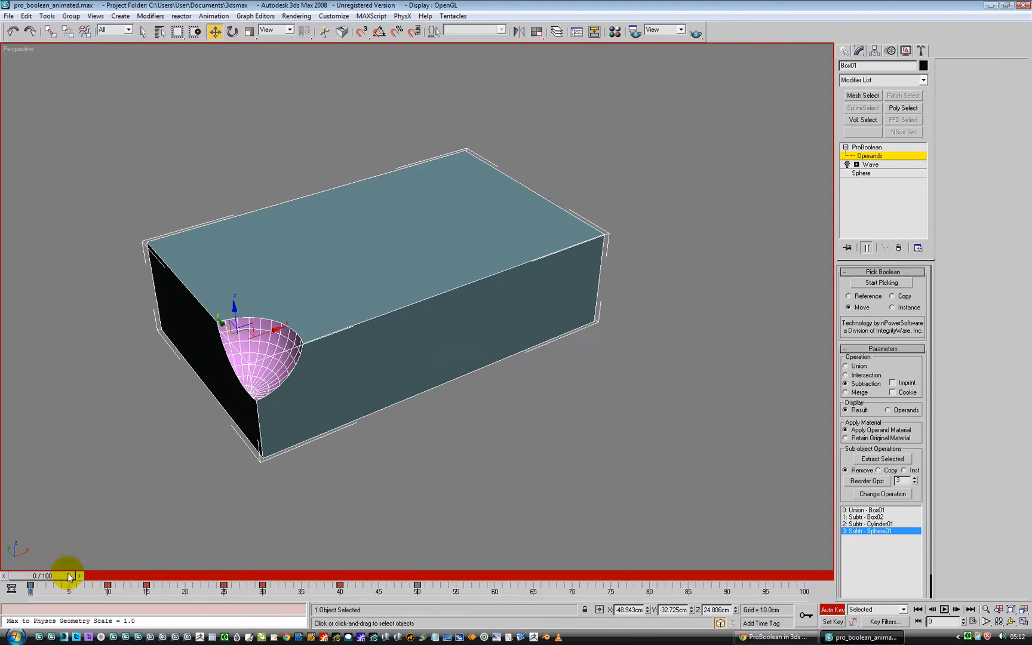
drag(70, 576, 533, 575)
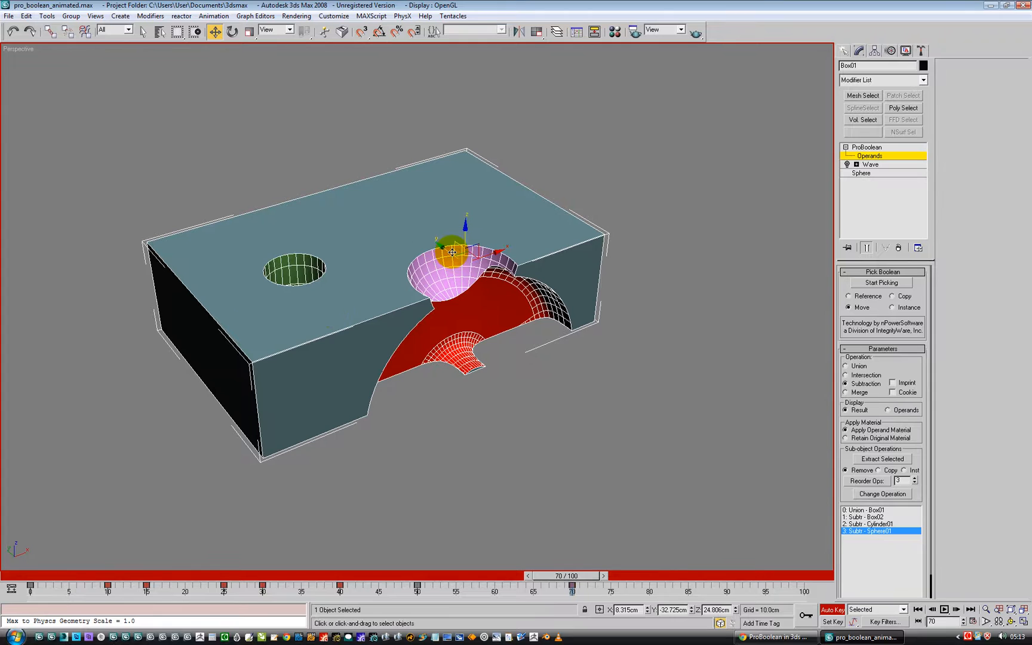
drag(452, 253, 367, 204)
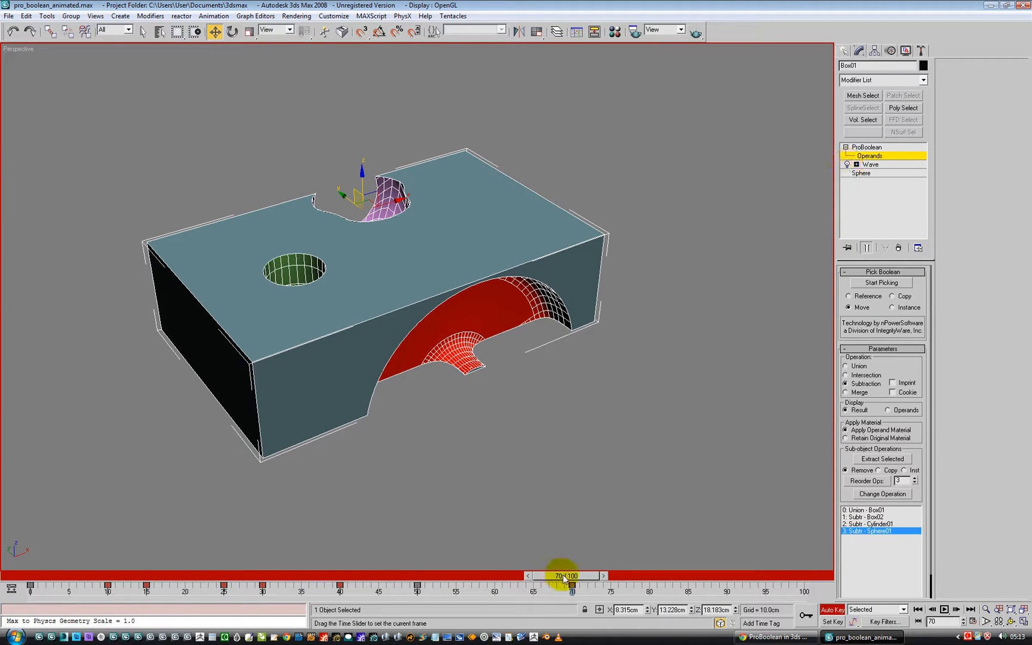
drag(562, 575, 303, 575)
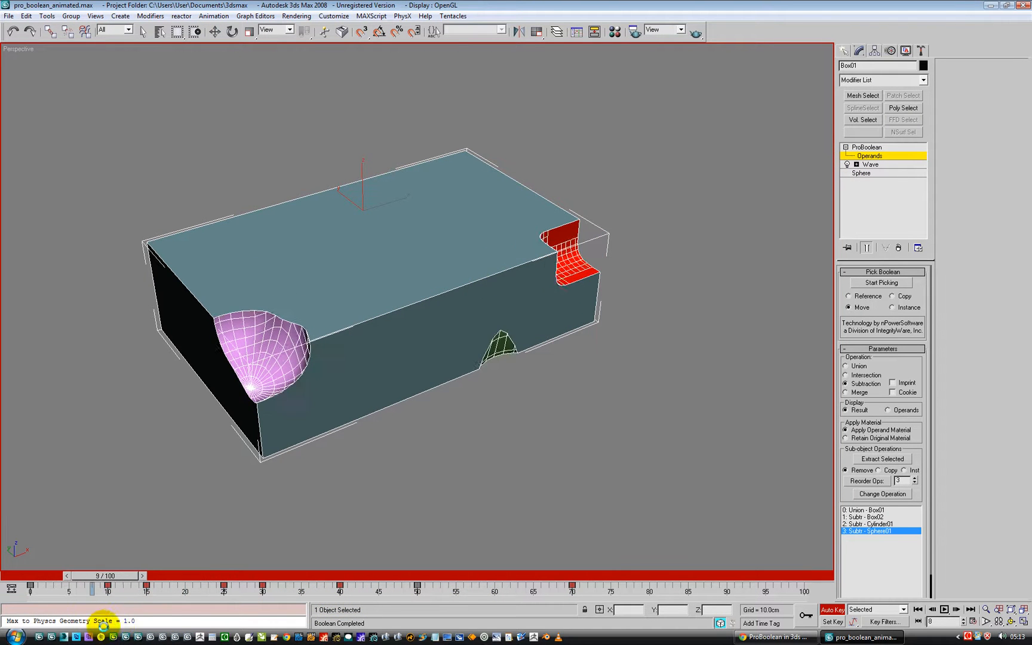
drag(102, 575, 283, 575)
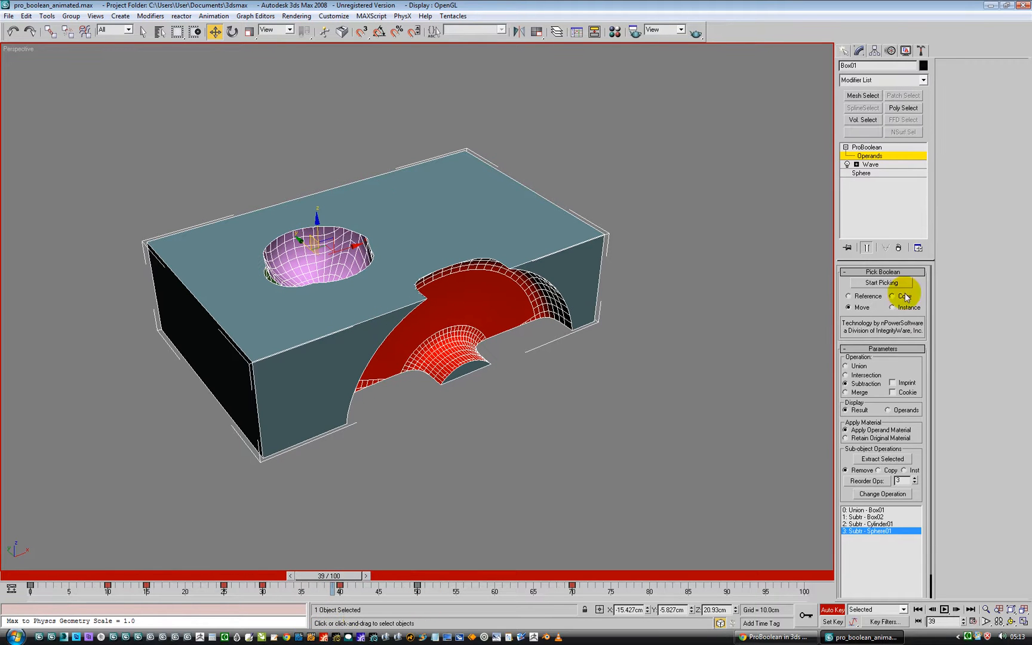
- Key Wave amplitudes and wavelength at 0 on frame 39, raising them by frame 62
click(870, 163)
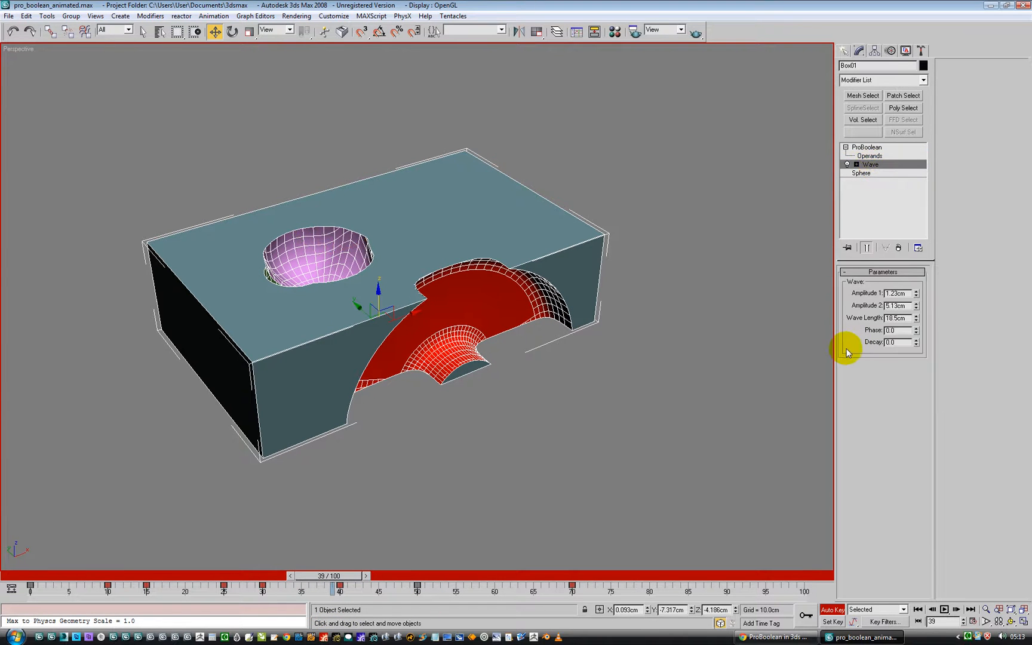
click(896, 305)
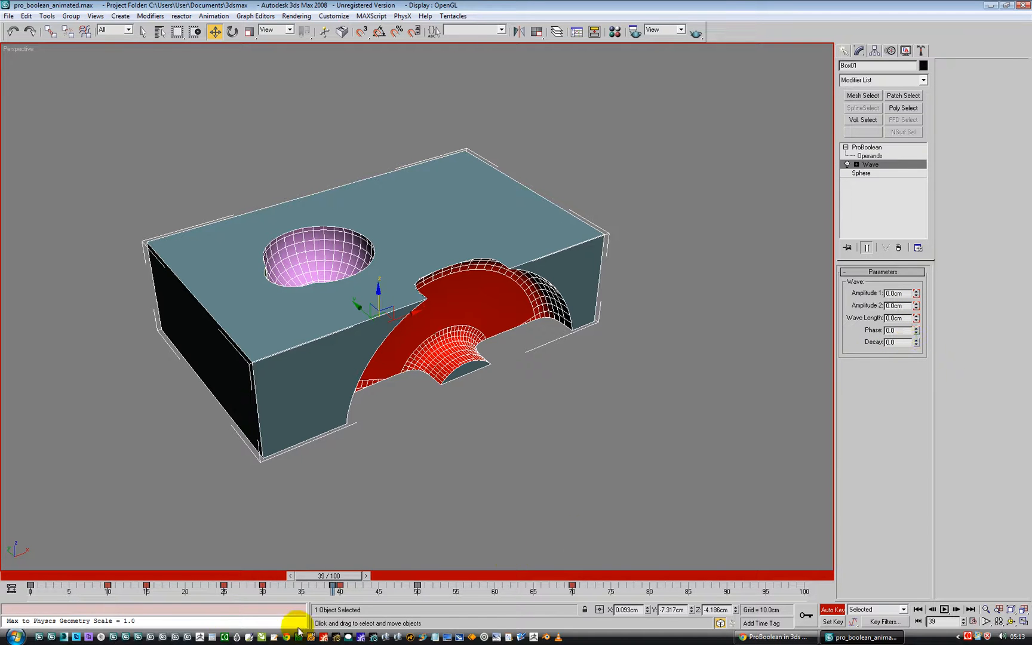
drag(326, 575, 365, 576)
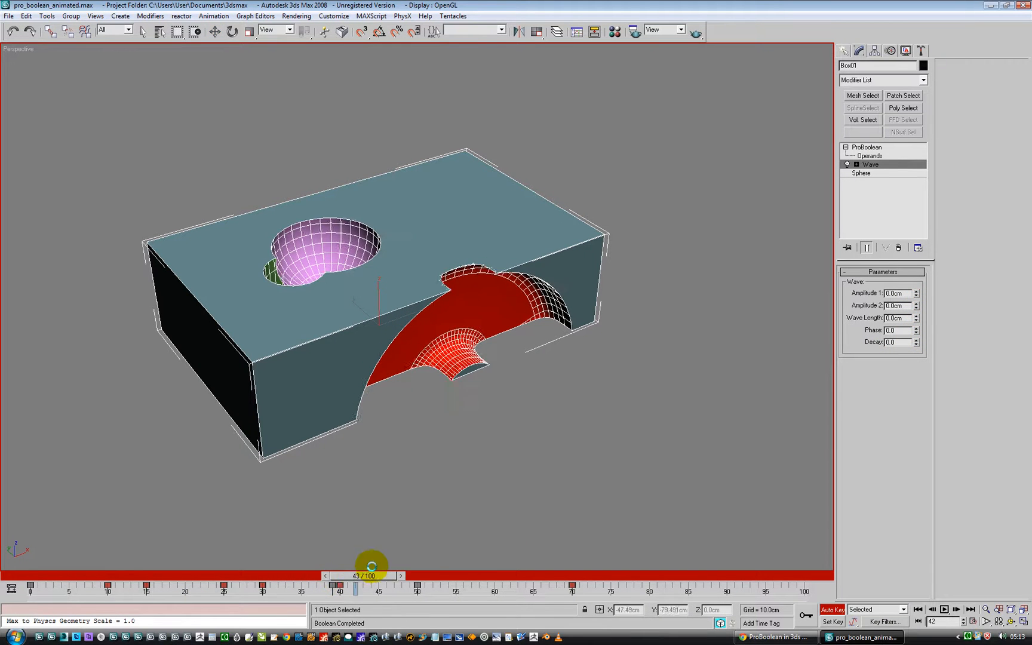
drag(365, 575, 473, 576)
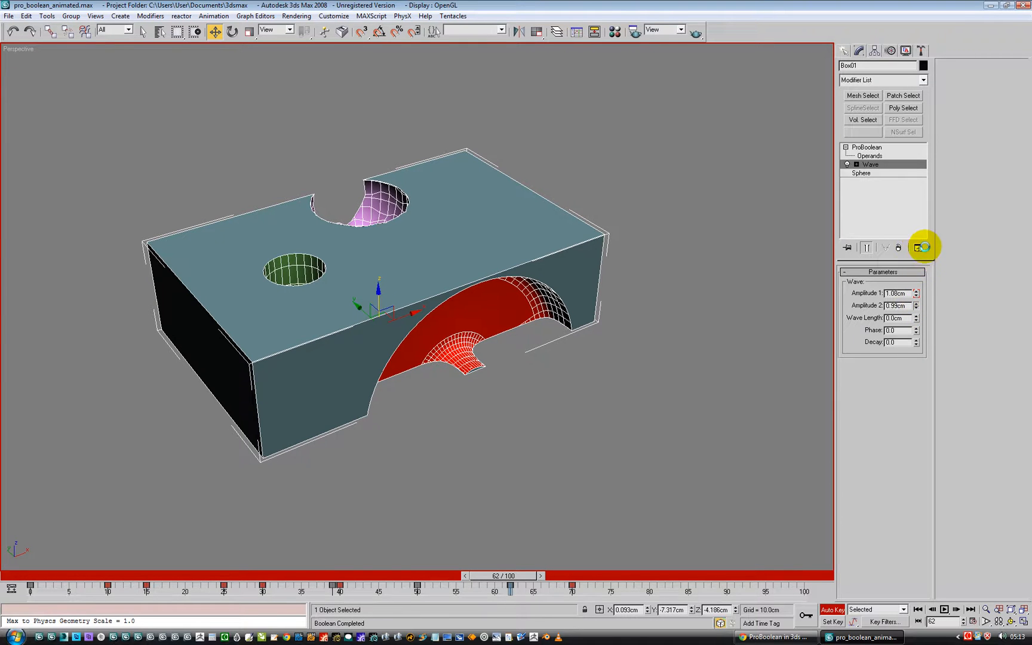
drag(916, 308, 915, 299)
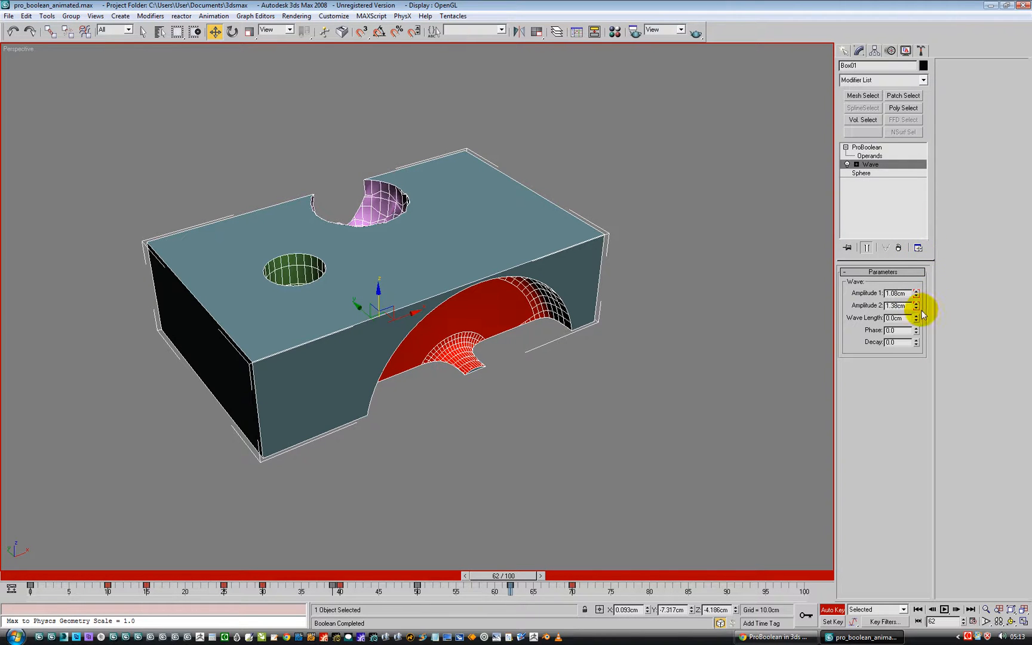
click(915, 316)
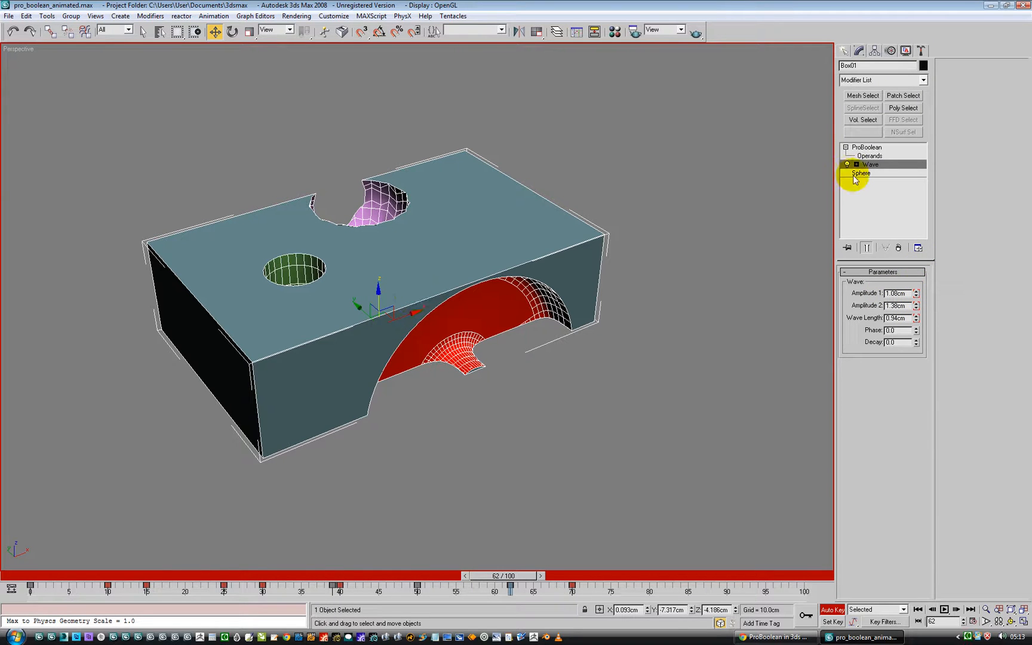
- Key different sphere Radius values across frames, then scrub to frame 16 to preview
click(860, 172)
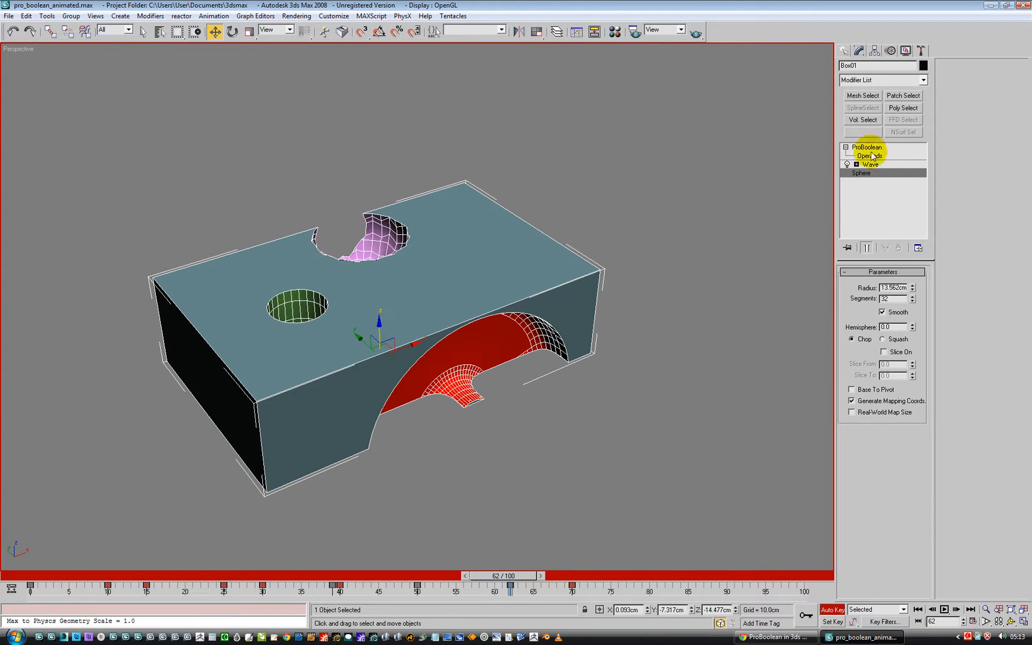
click(870, 155)
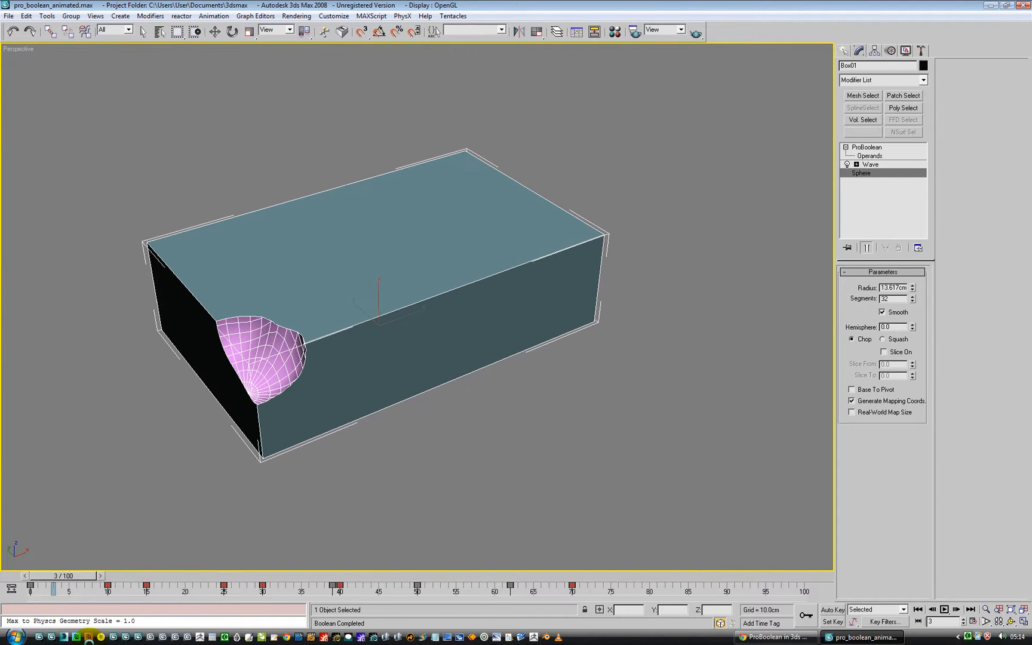
drag(59, 576, 158, 575)
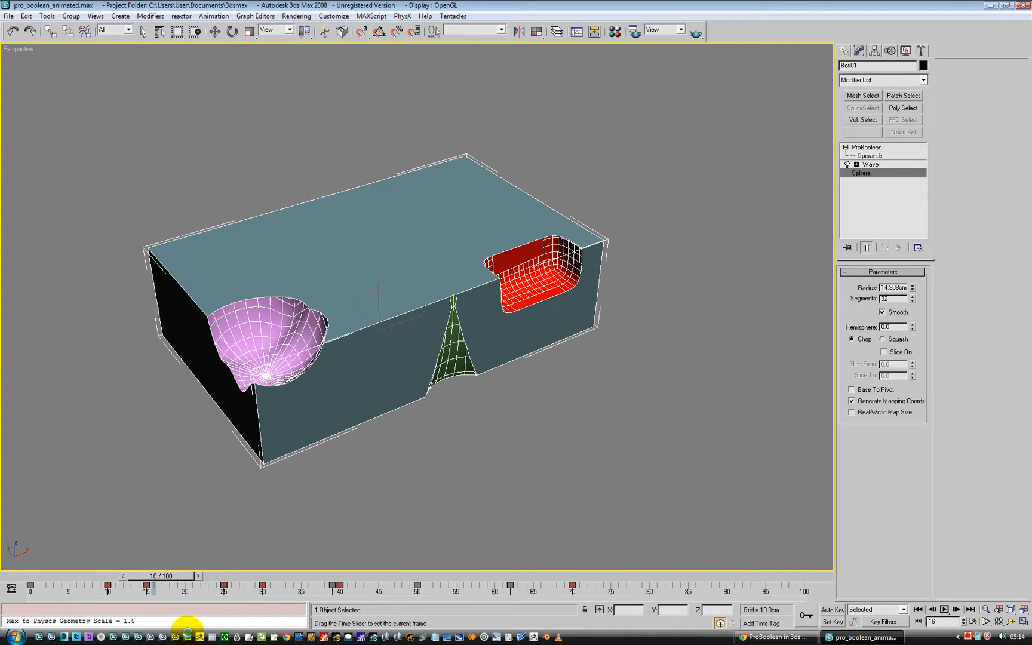
- Key Cylinder01's Taper Amount at -0.54 on frame 0 and -0.37 on frame 41
click(213, 31)
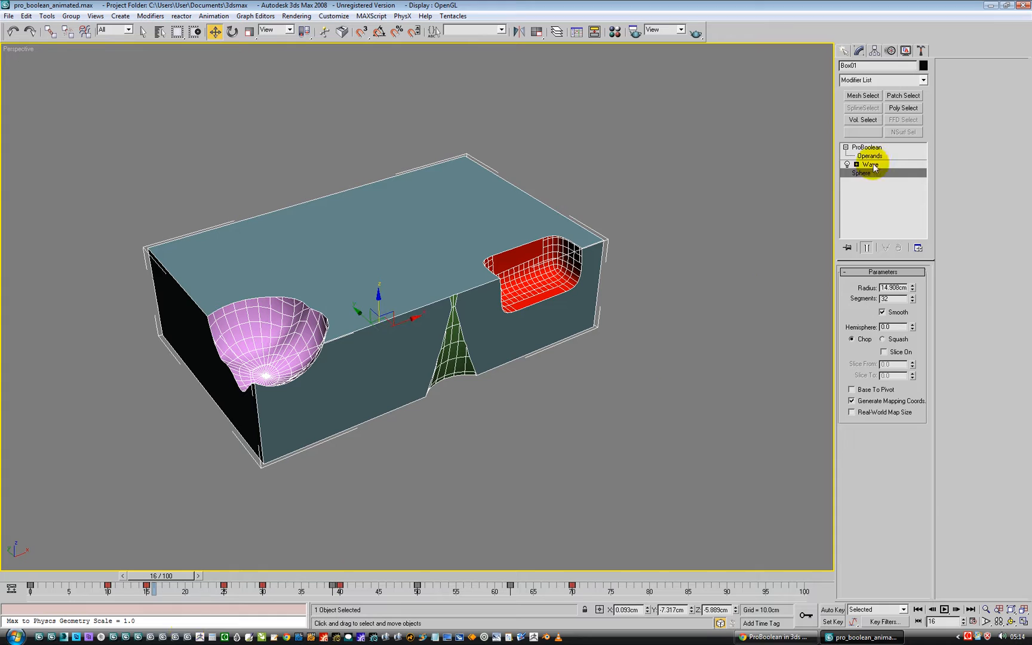
click(869, 155)
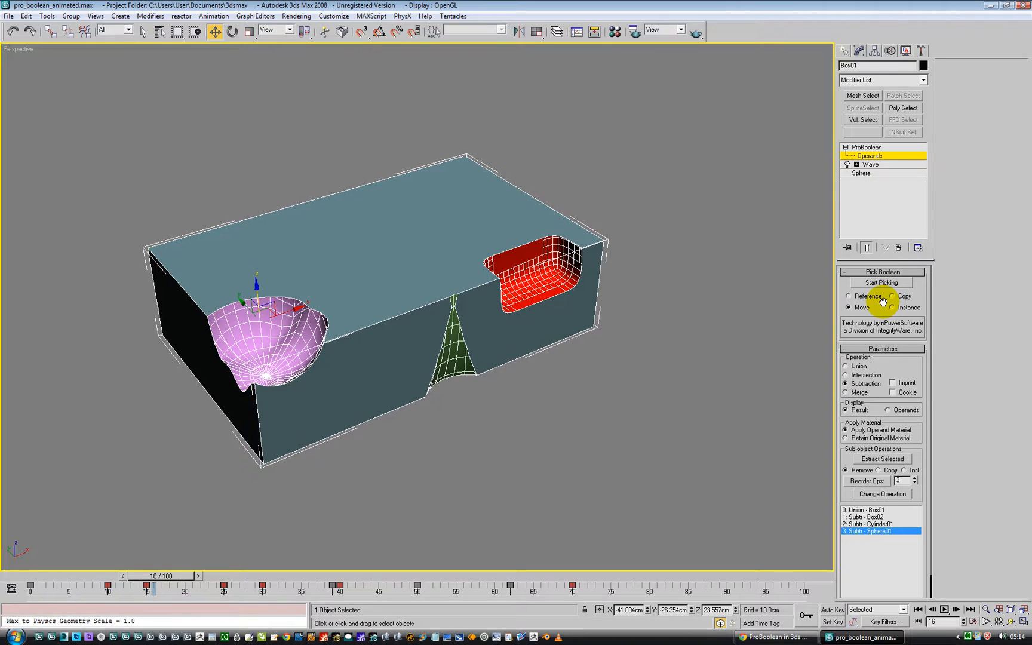
mouse_move(869, 188)
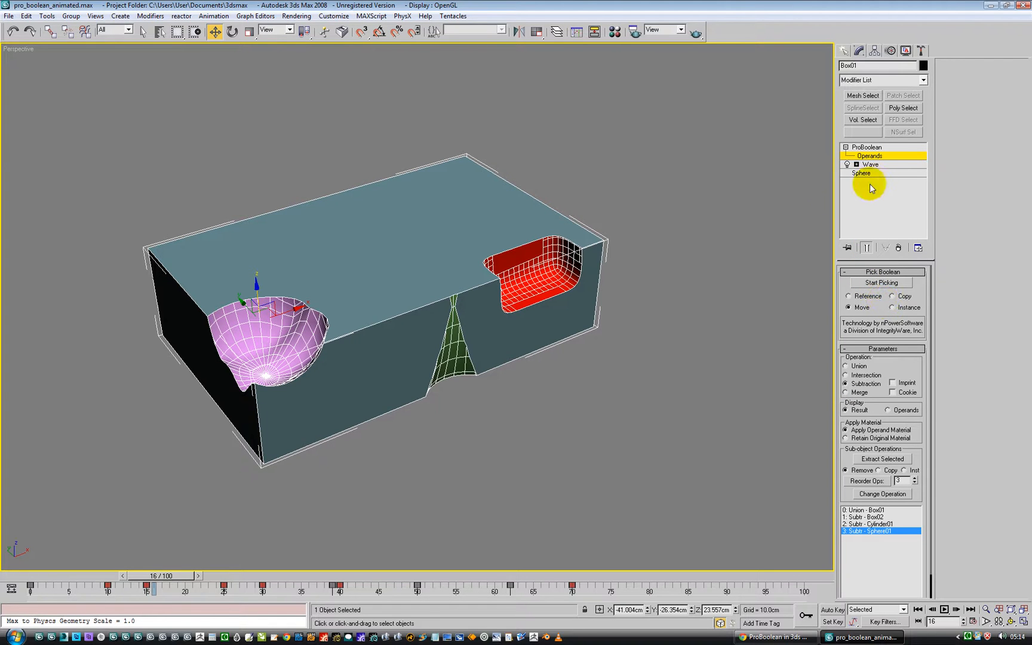
click(875, 531)
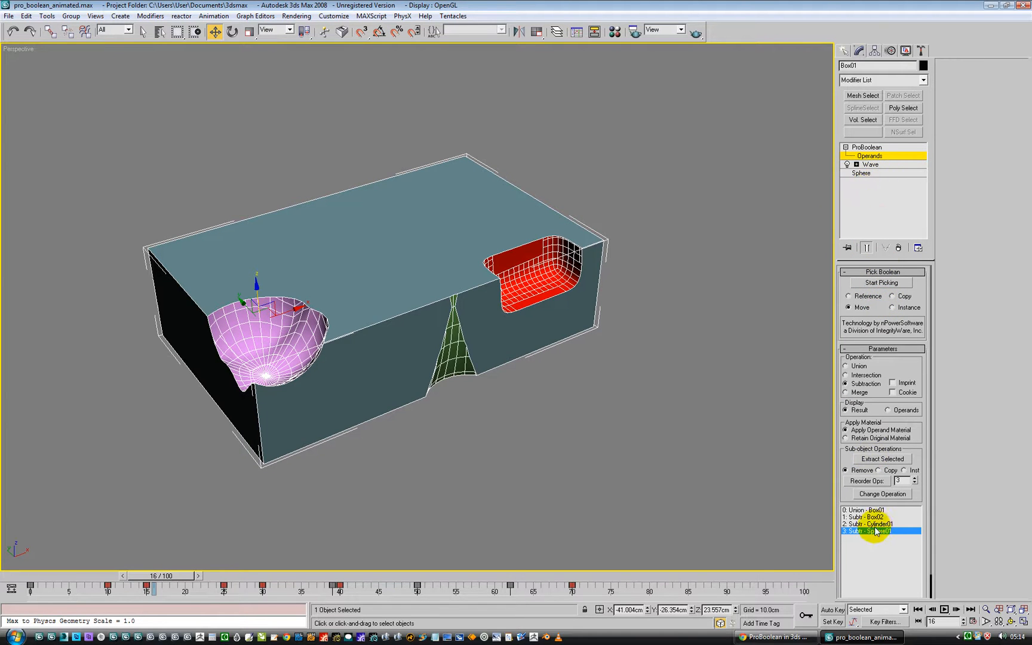
click(868, 524)
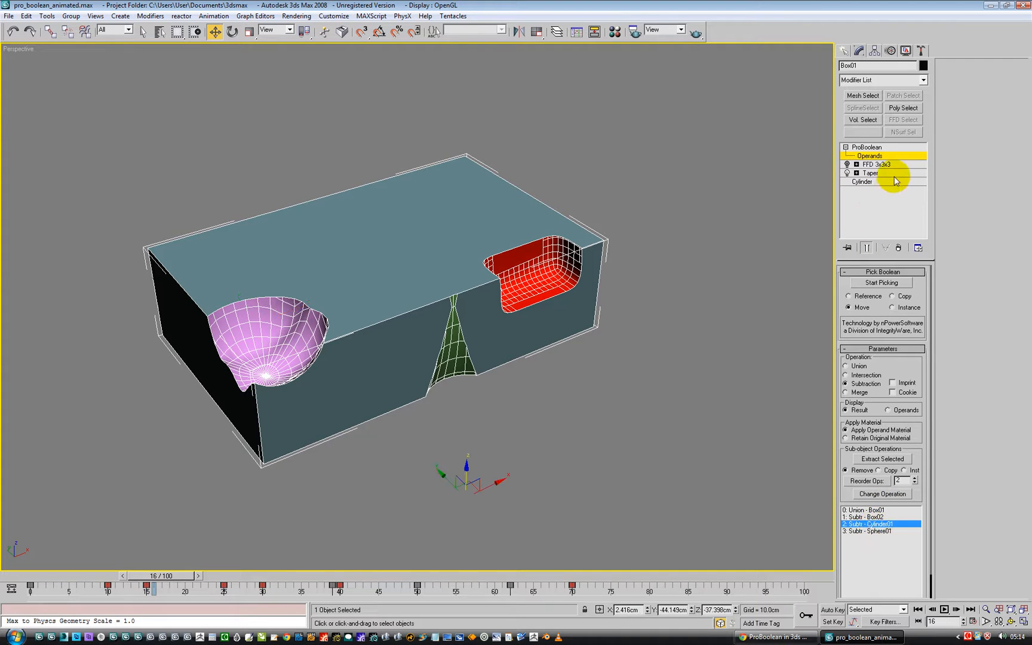
click(869, 172)
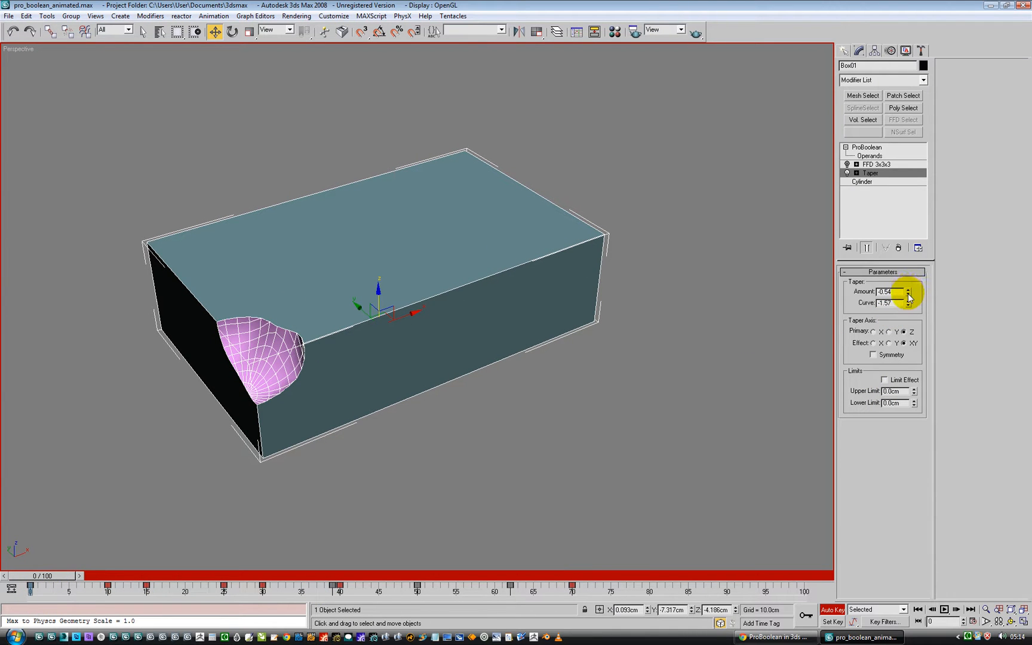
click(908, 291)
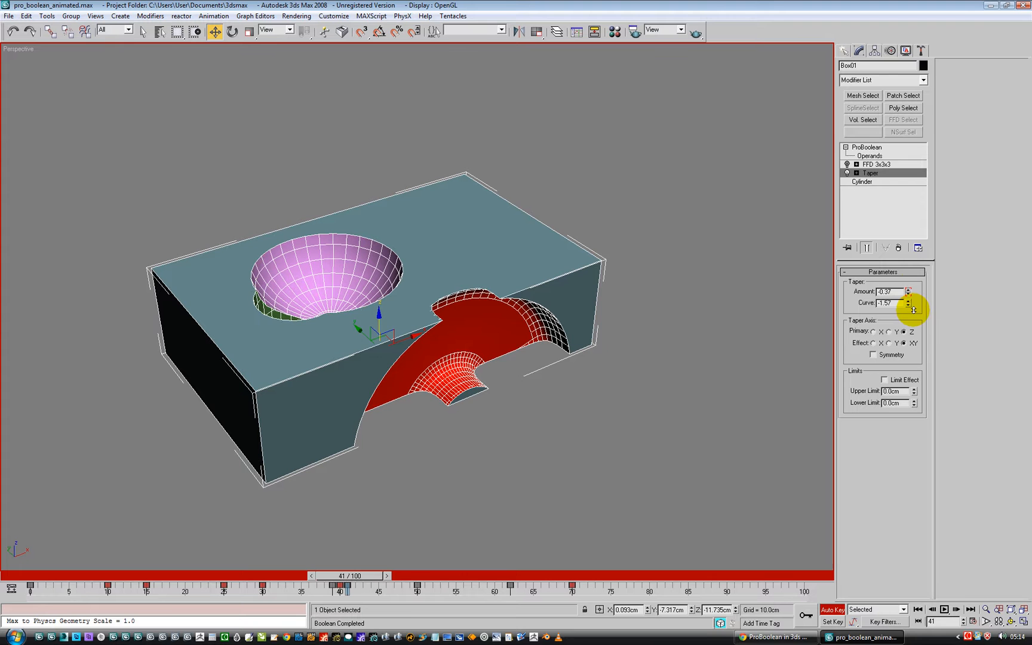
drag(355, 576, 379, 575)
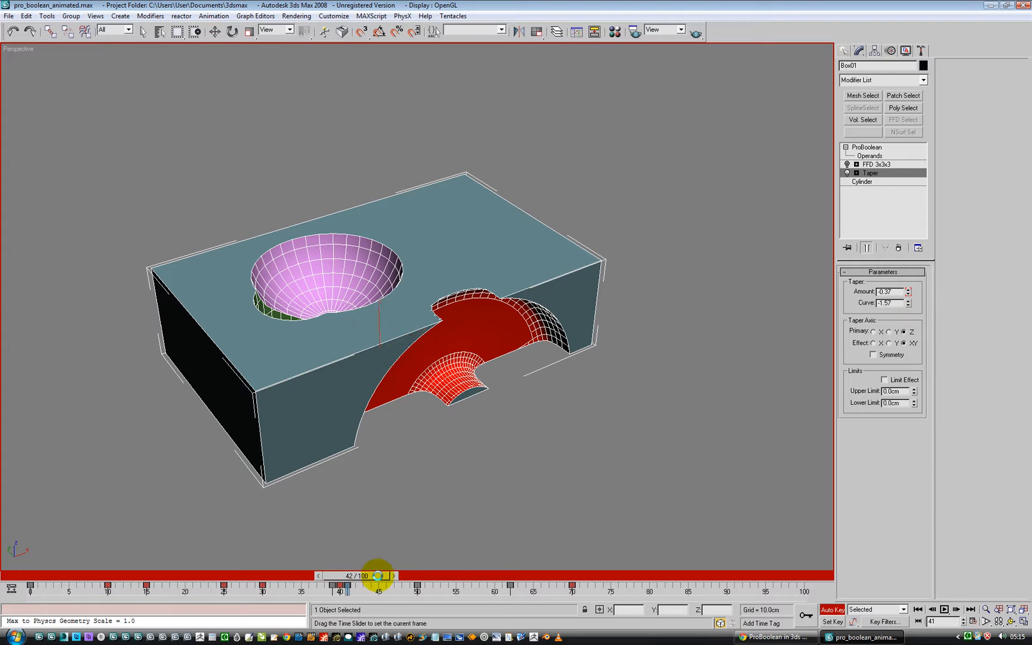
drag(377, 575, 612, 575)
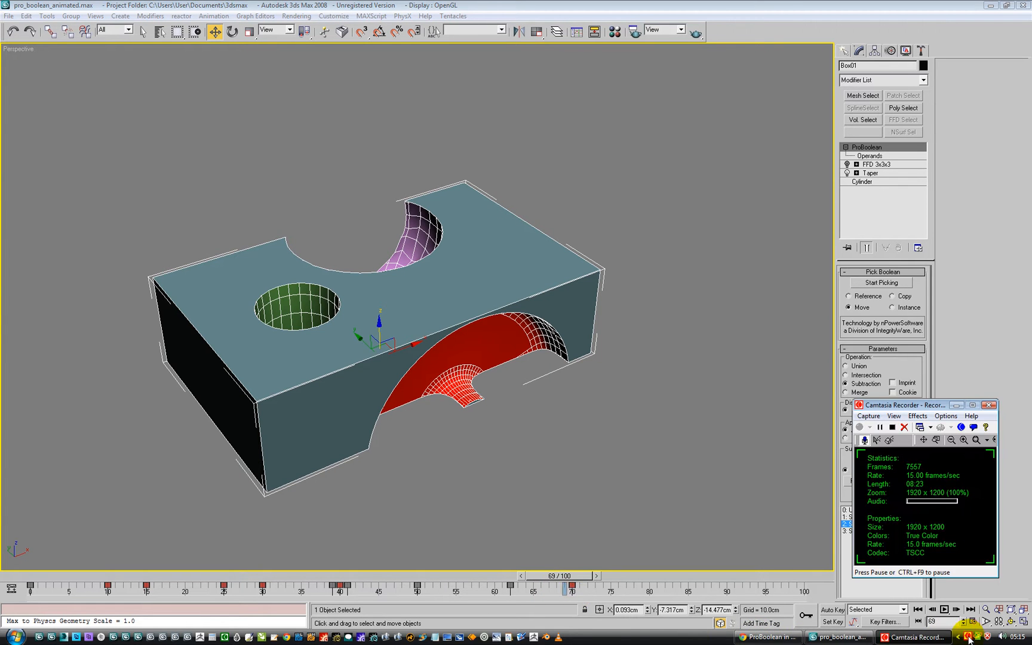
- Review all three animated cuts on the ProBoolean box at frame 69
drag(915, 405, 743, 383)
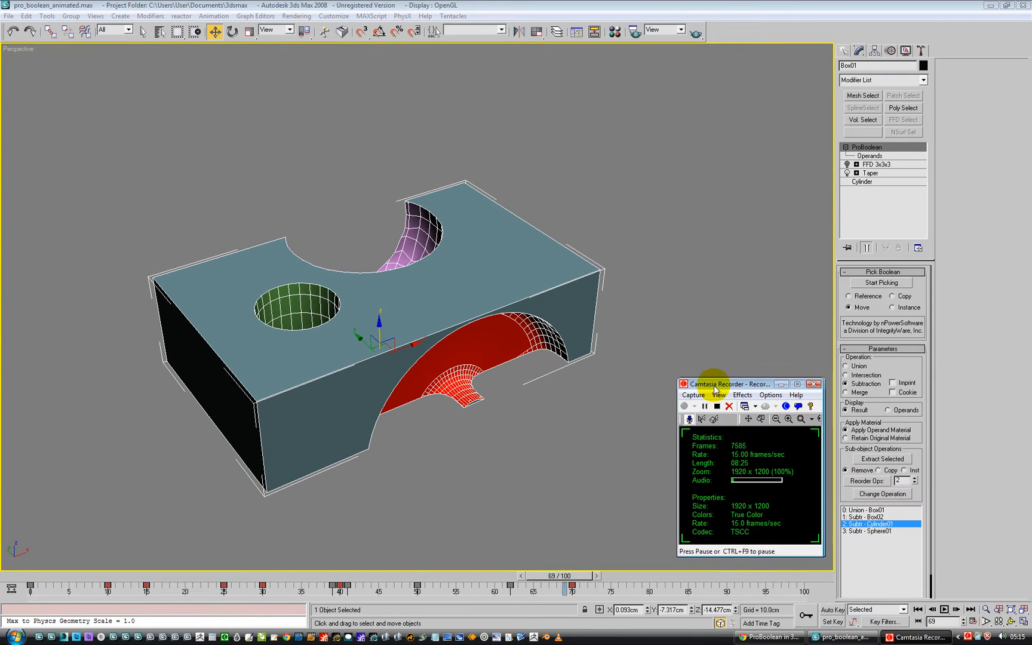